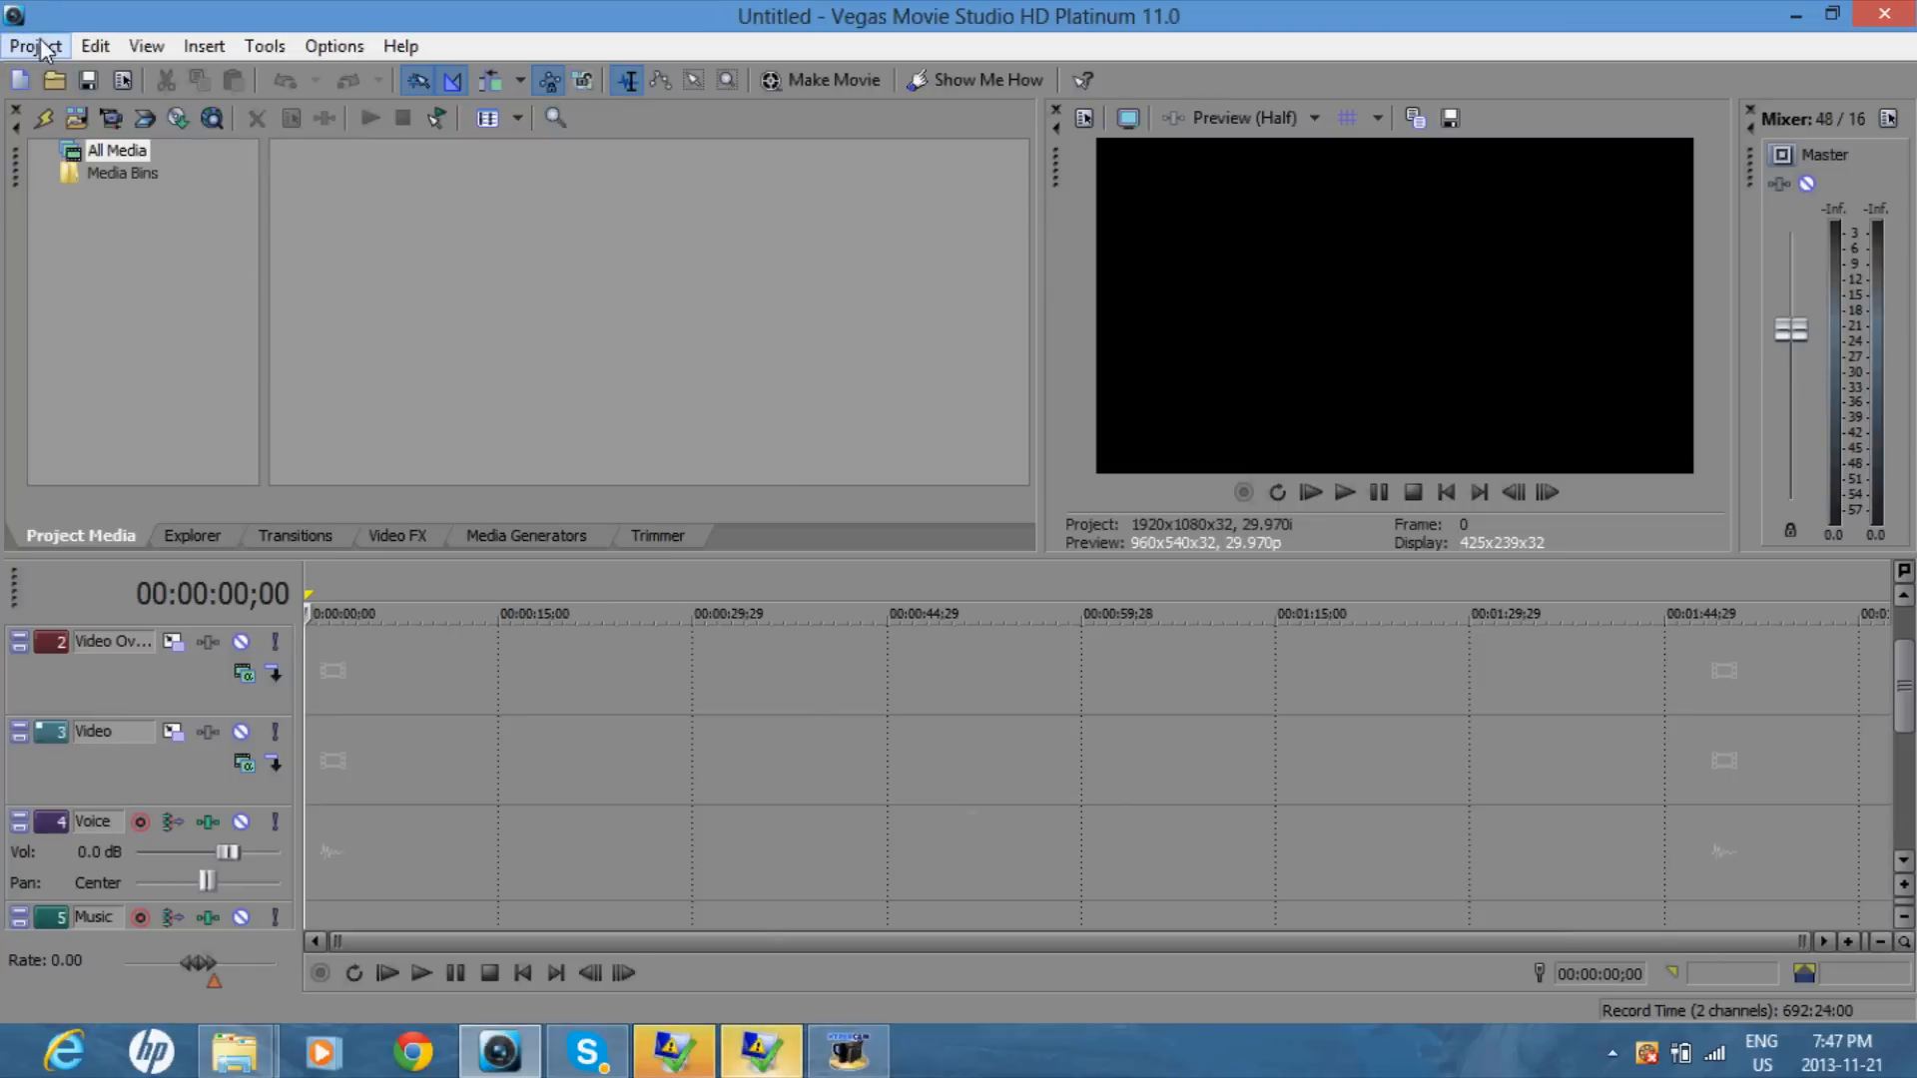
# Step: Load deacon jones.wmv_x264.mp4 from Documents so its video and audio land on the timeline
pyautogui.click(34, 46)
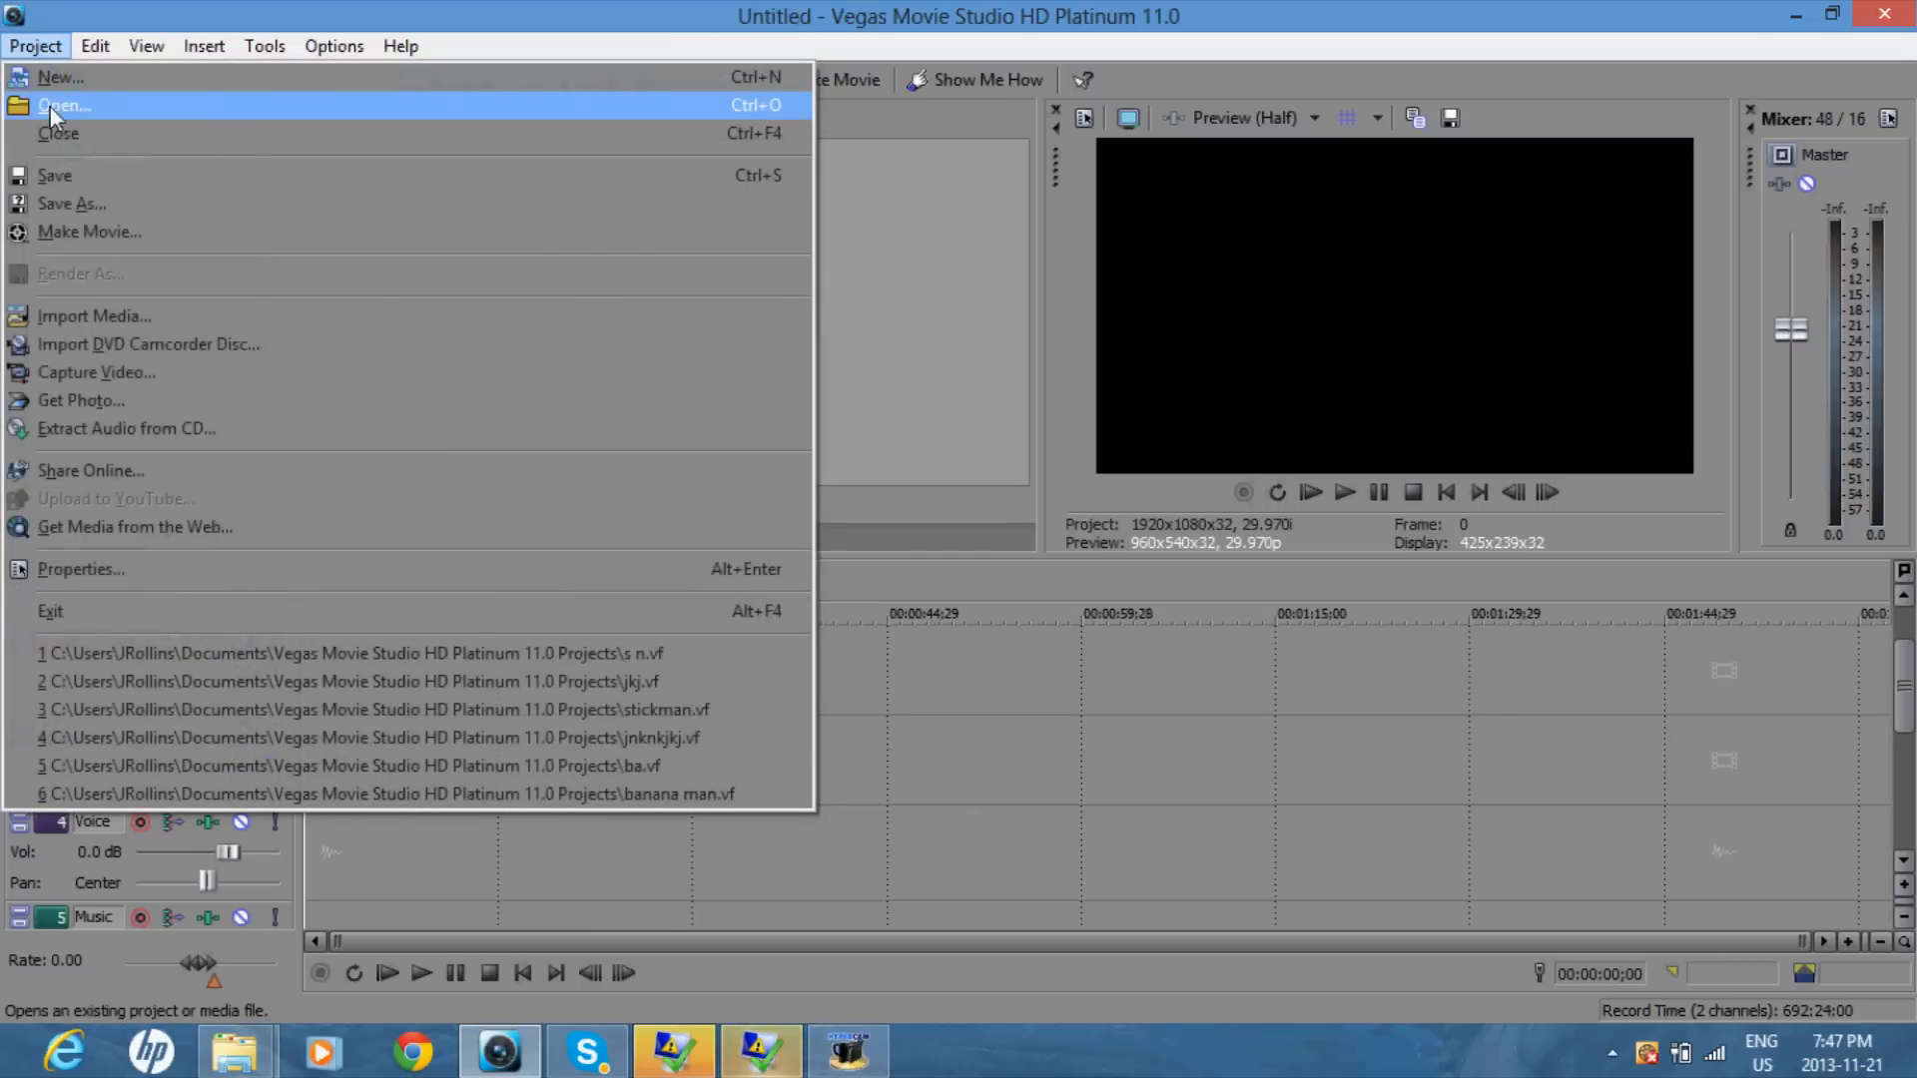
pyautogui.click(64, 105)
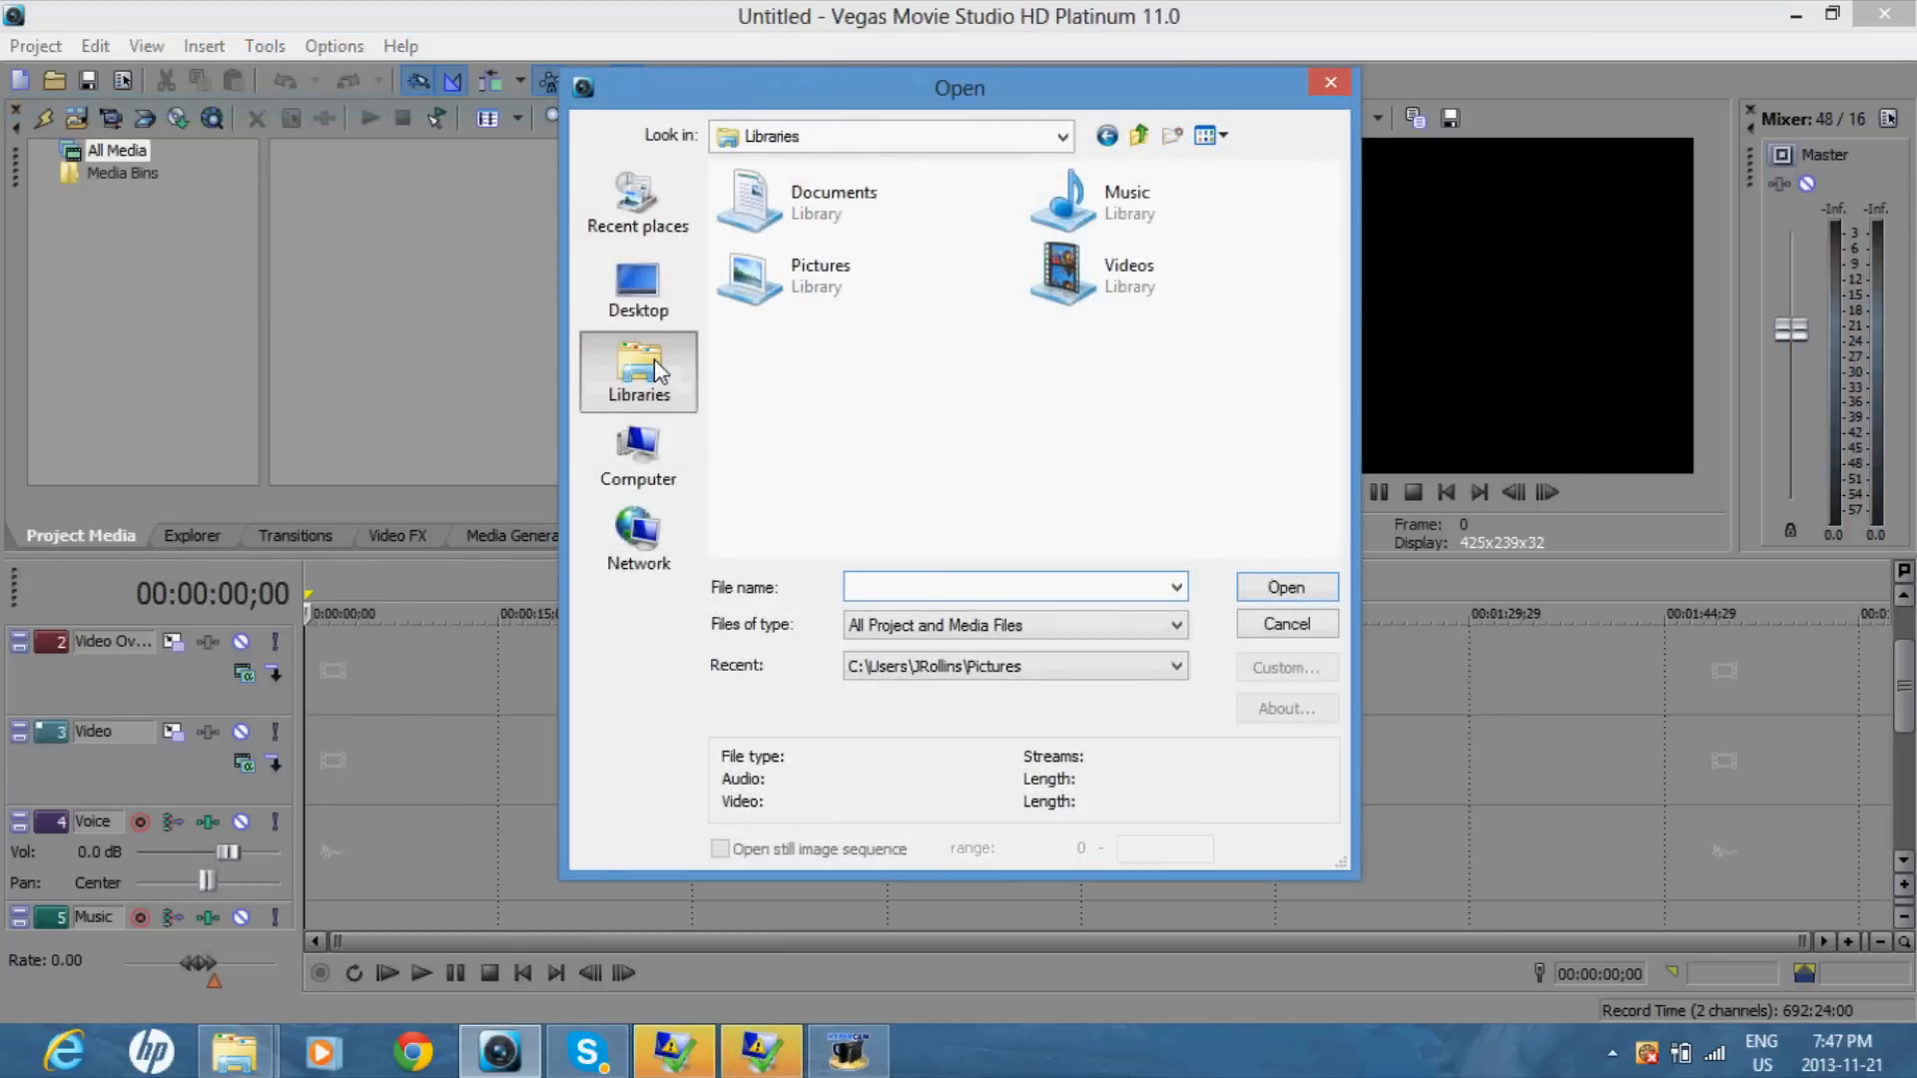
pyautogui.doubleClick(835, 202)
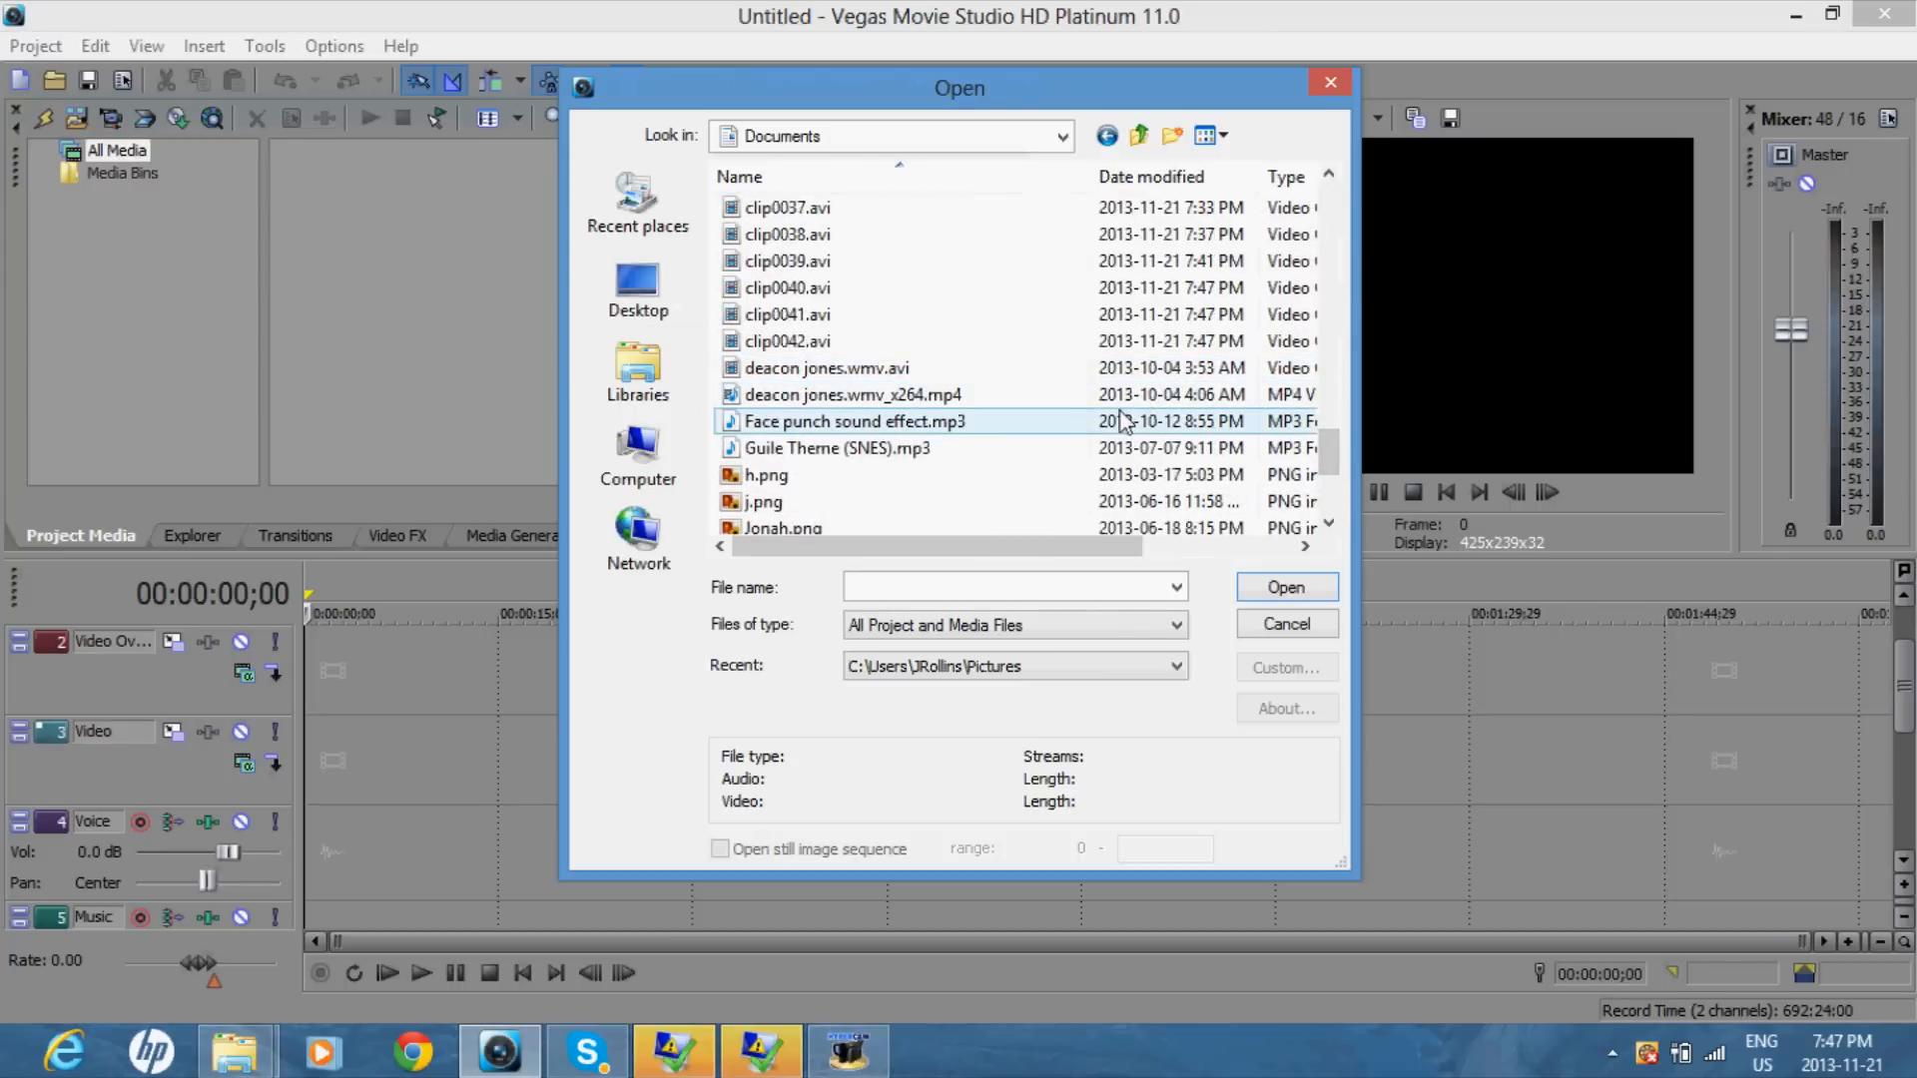
pyautogui.click(852, 393)
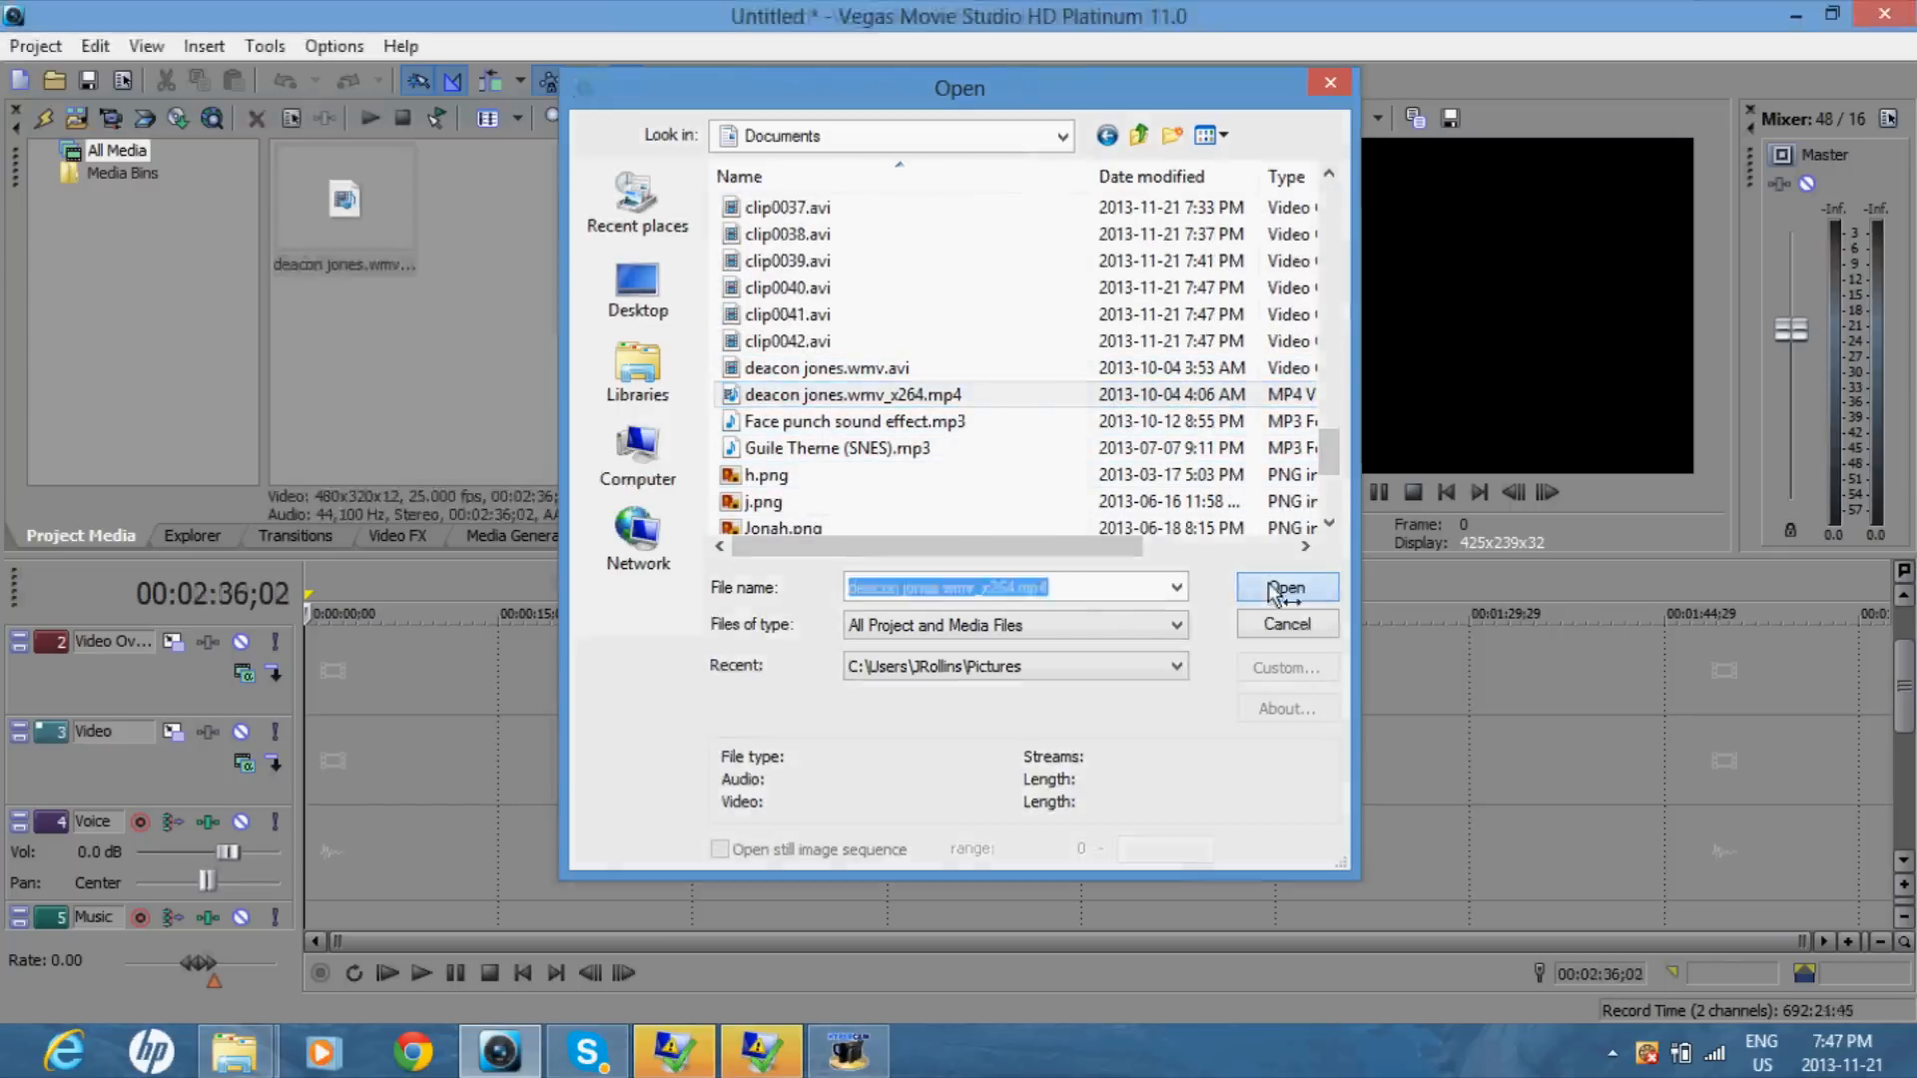
pyautogui.click(1284, 587)
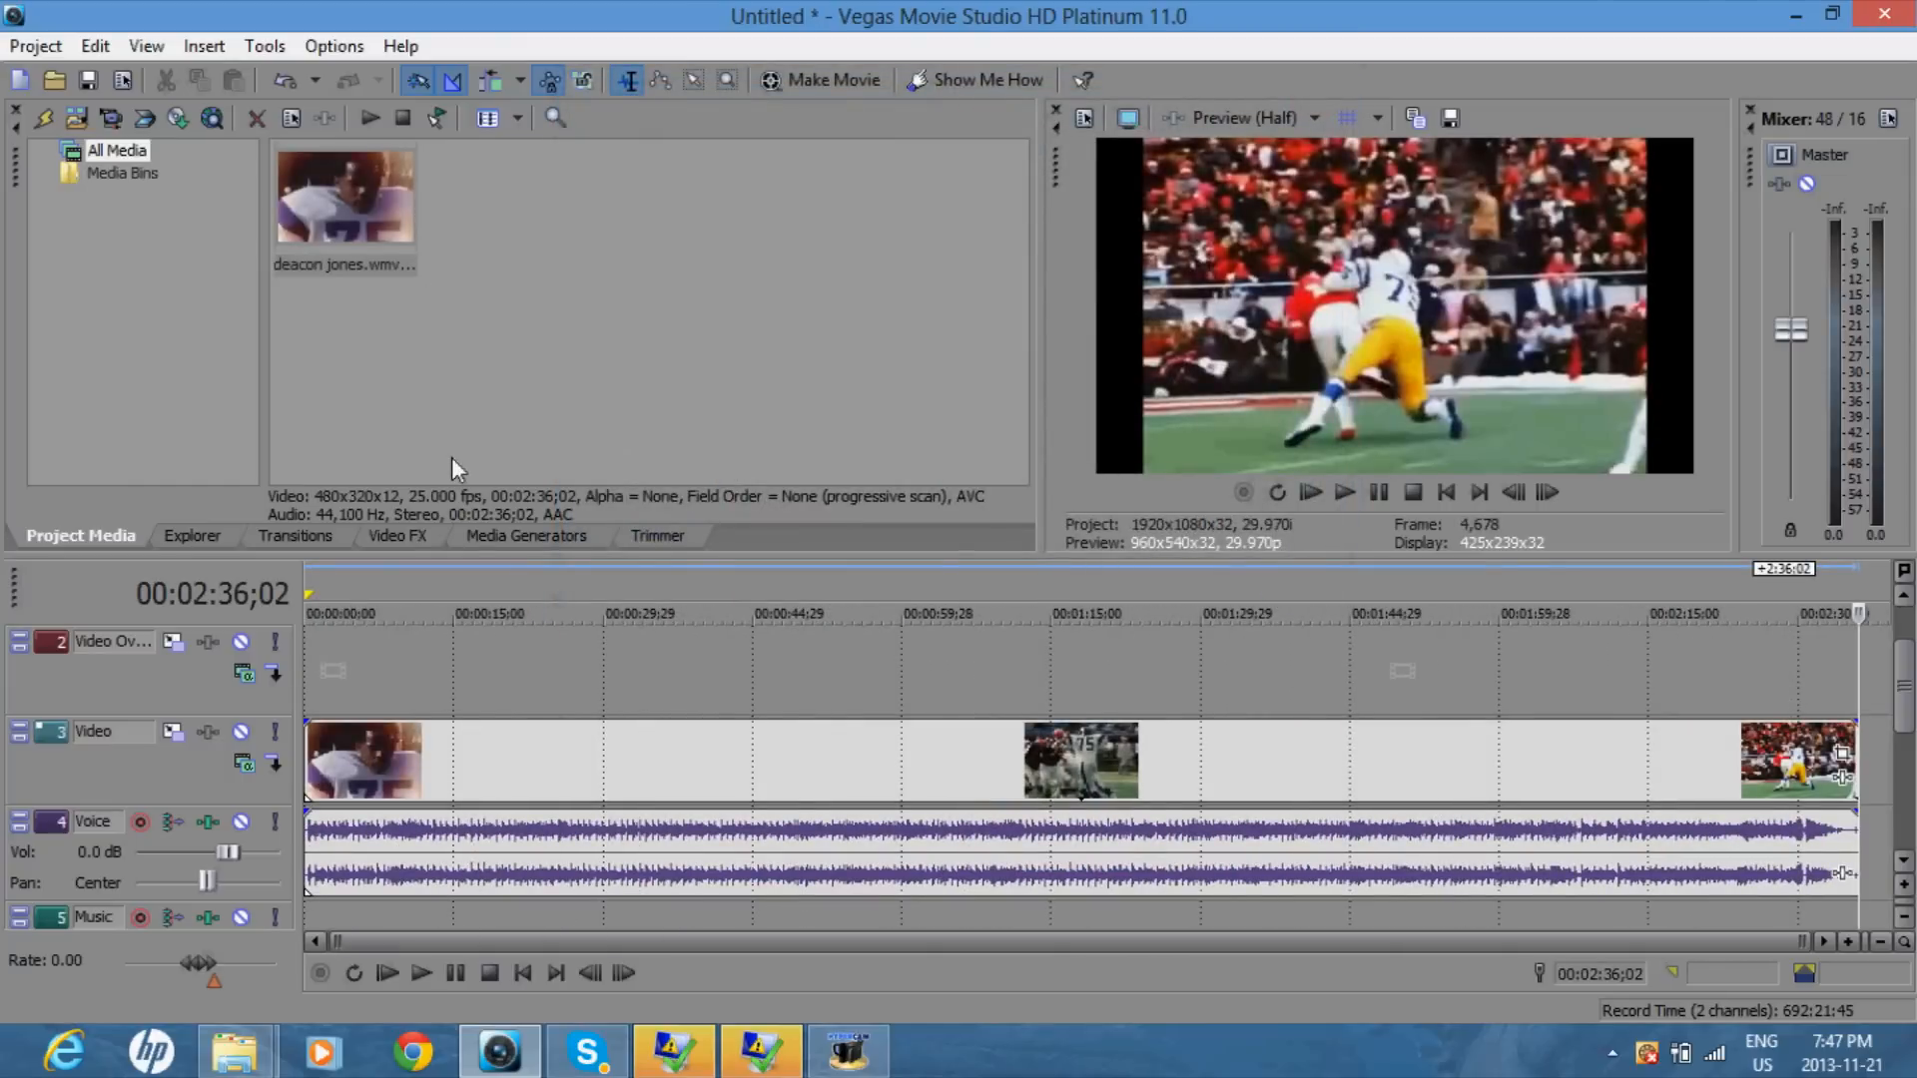
pyautogui.moveTo(673, 775)
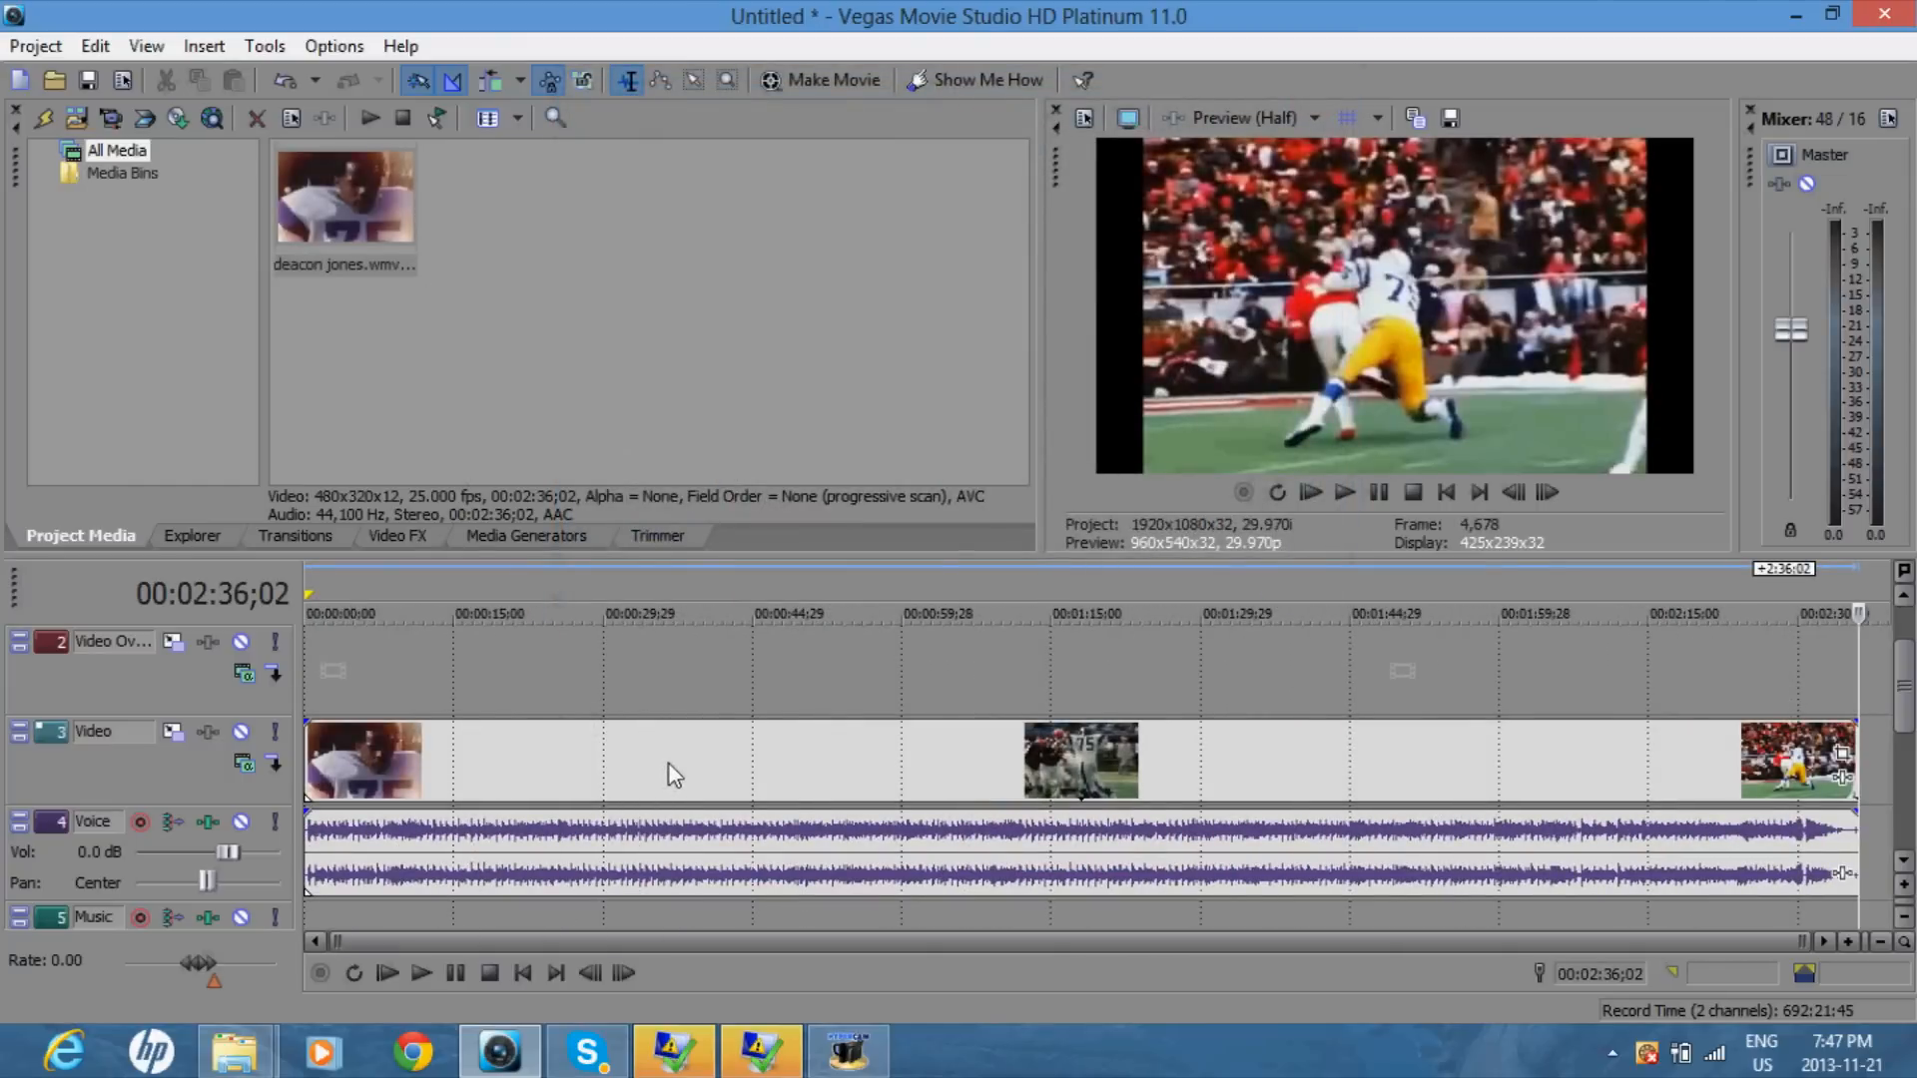
pyautogui.moveTo(1202, 423)
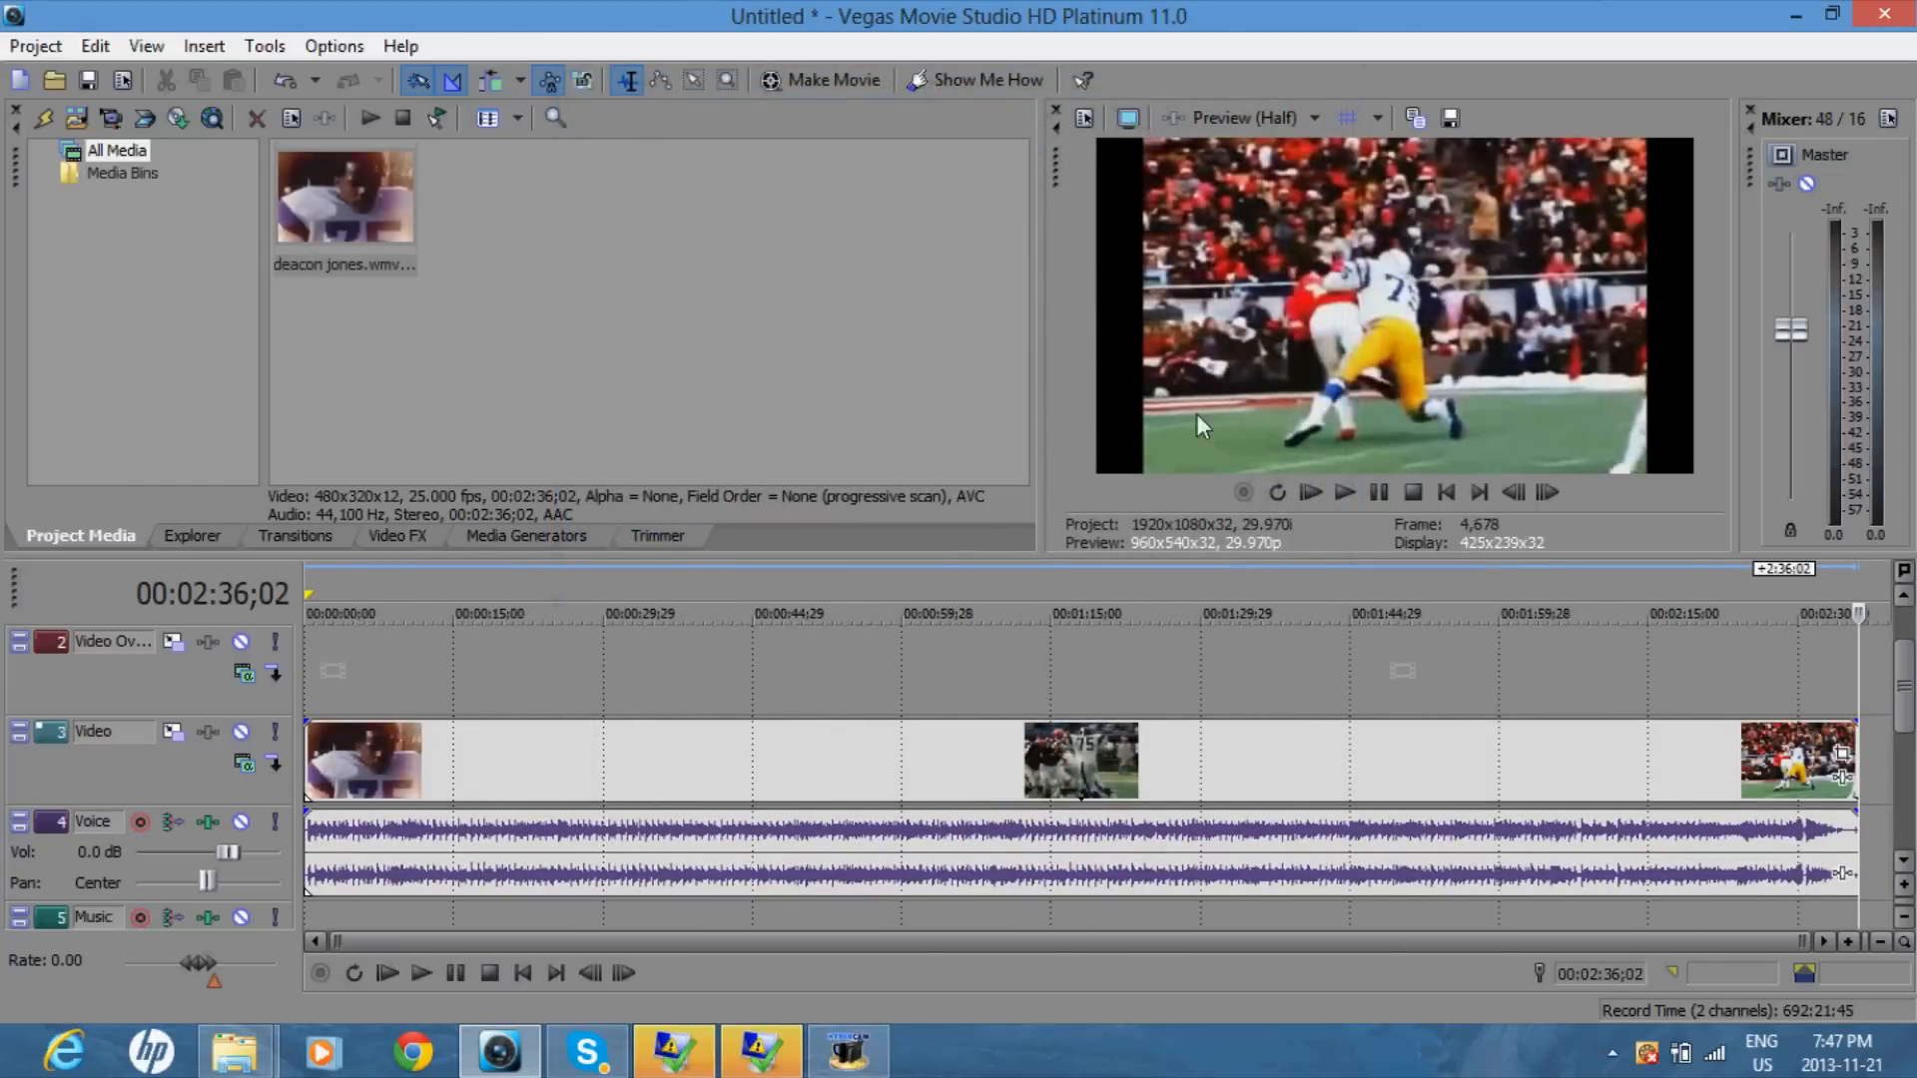
# Step: Cue the playhead to about 00:00:36;16 where the yellow arrow marks a player
pyautogui.click(667, 613)
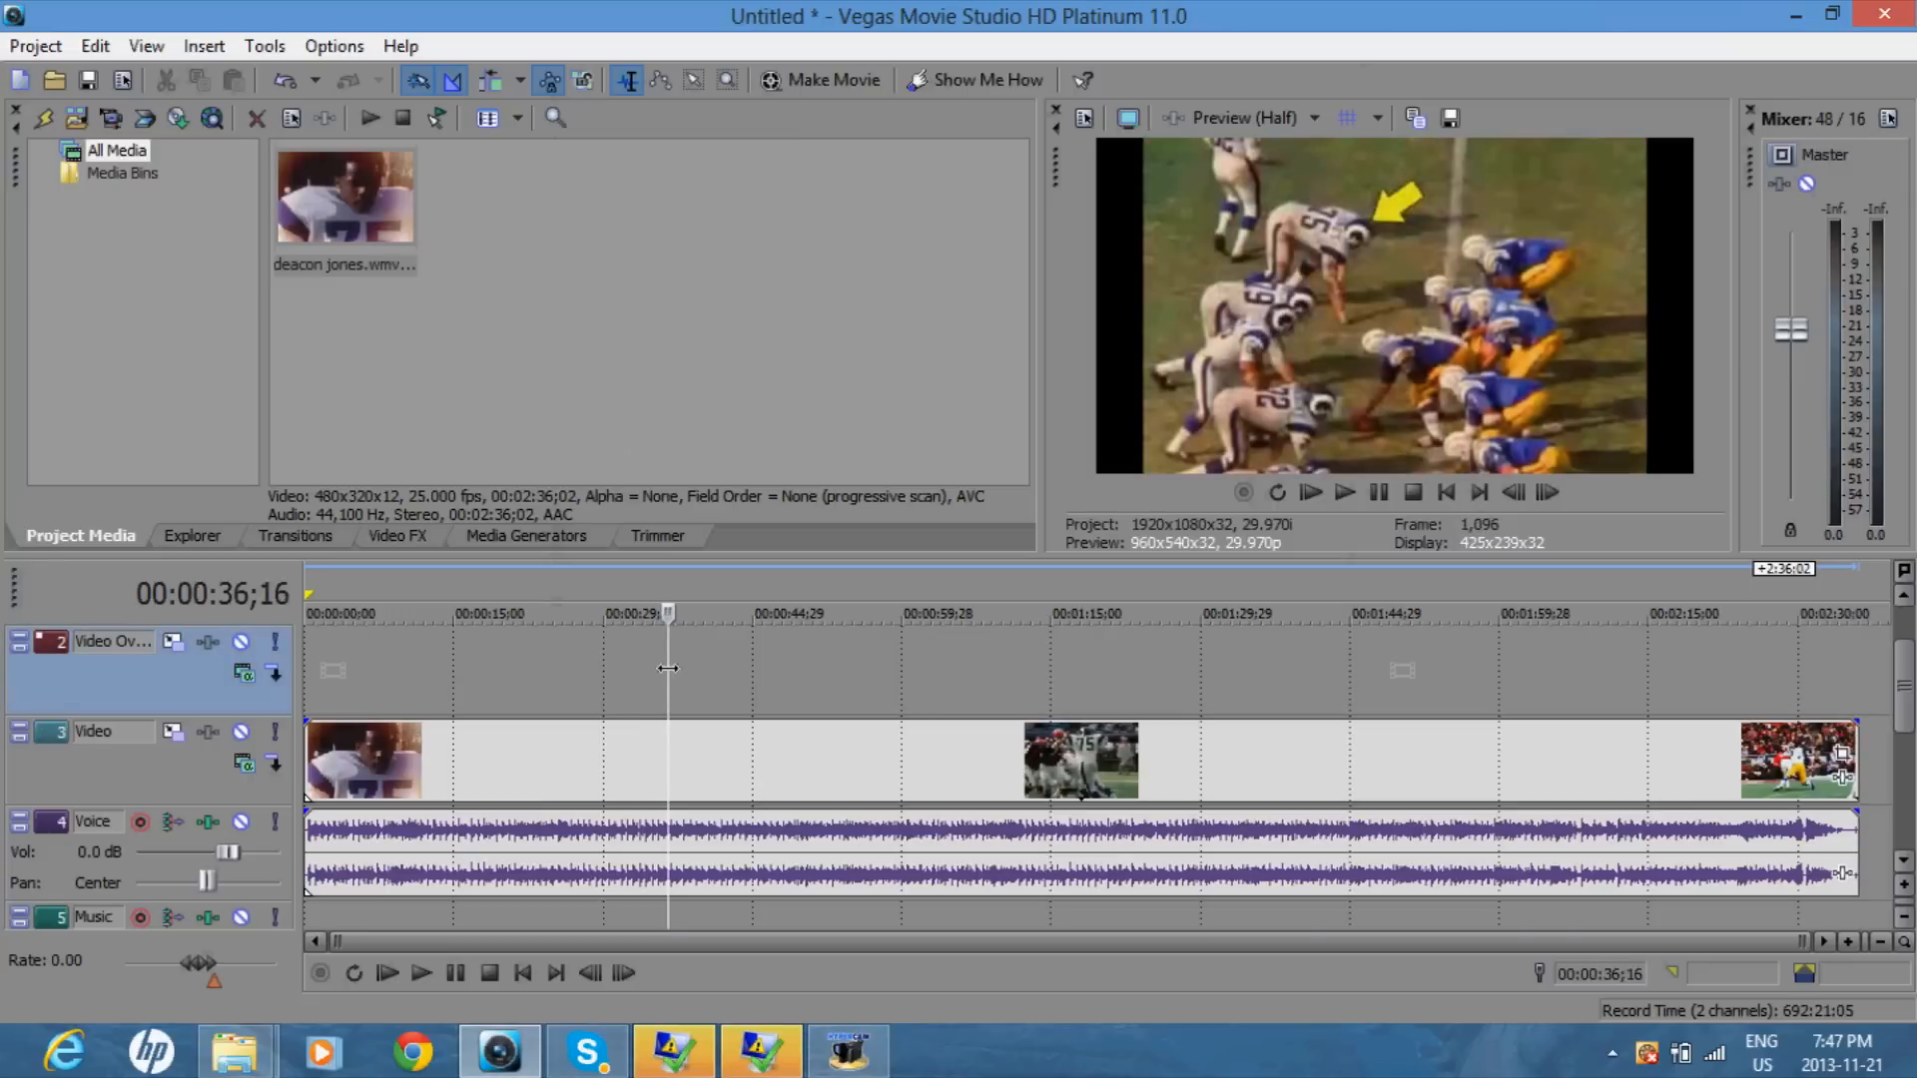
pyautogui.moveTo(807, 622)
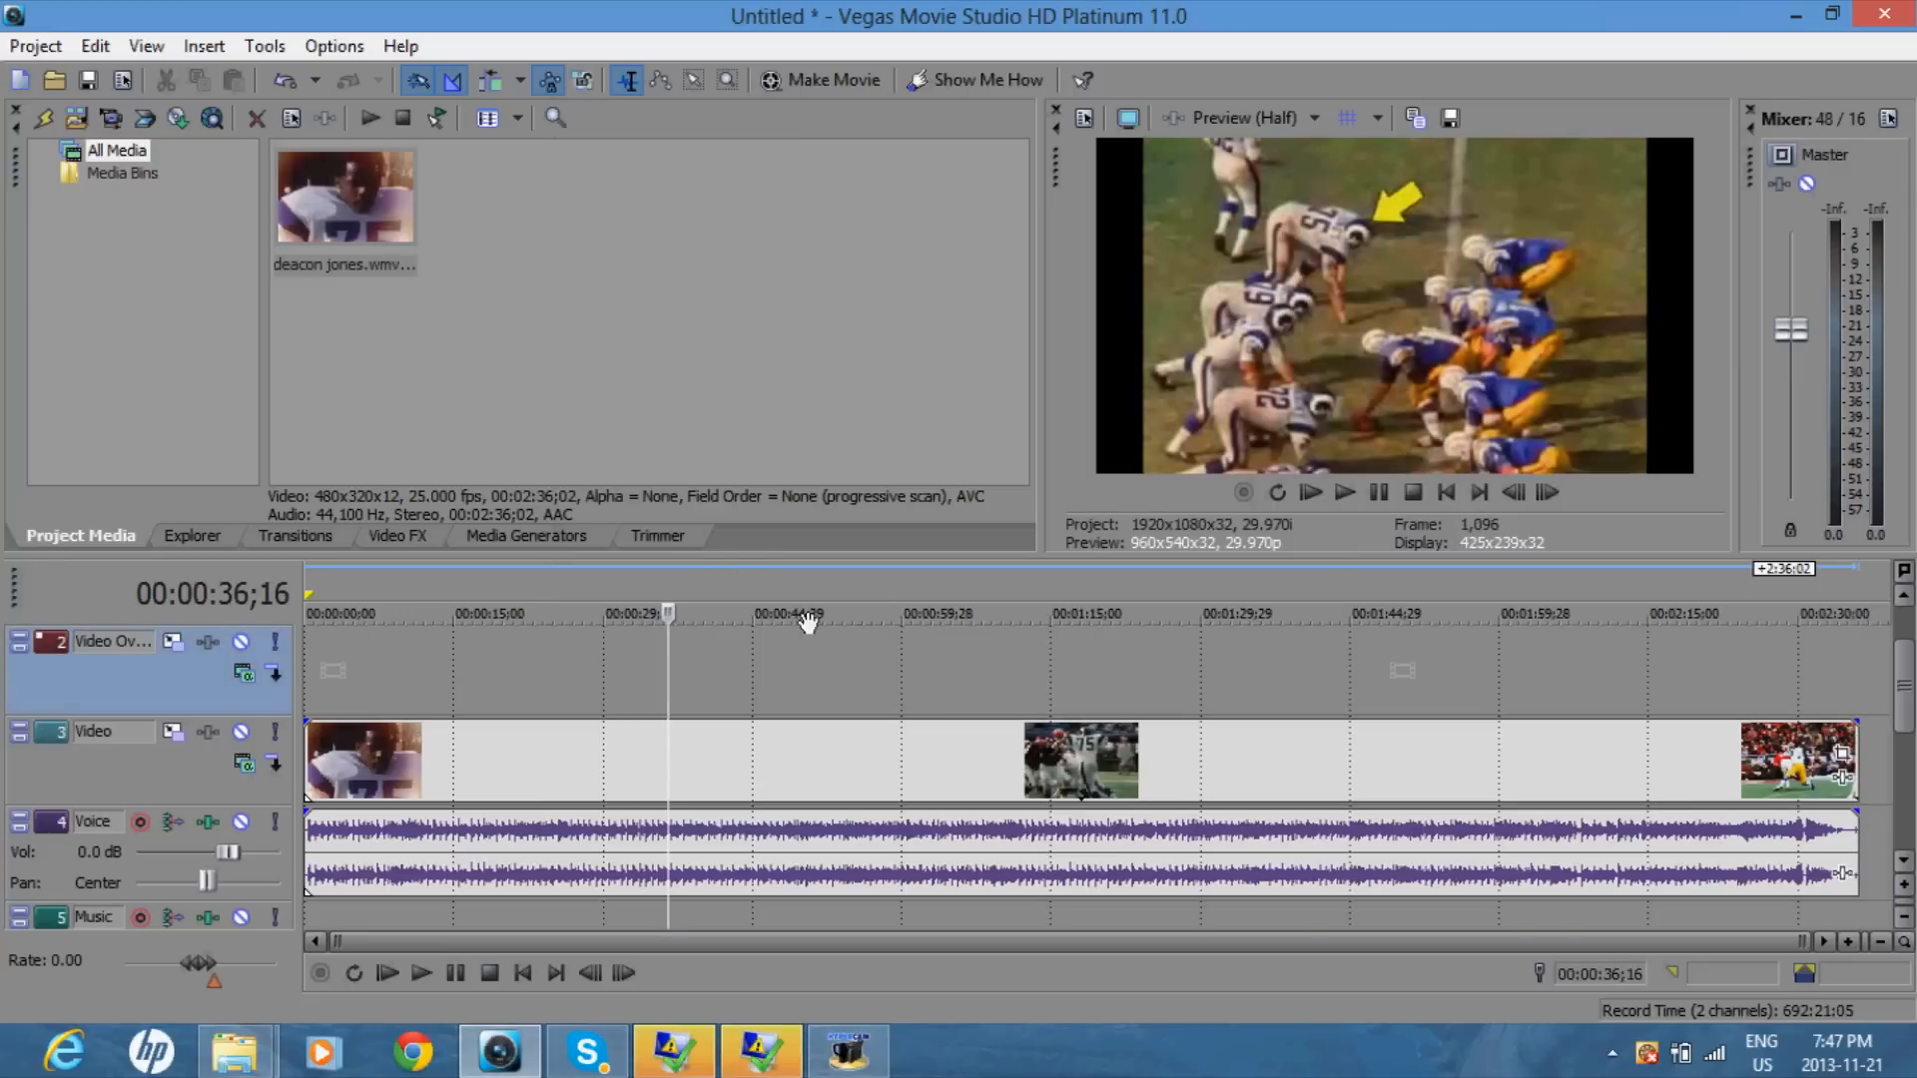
pyautogui.moveTo(627, 615)
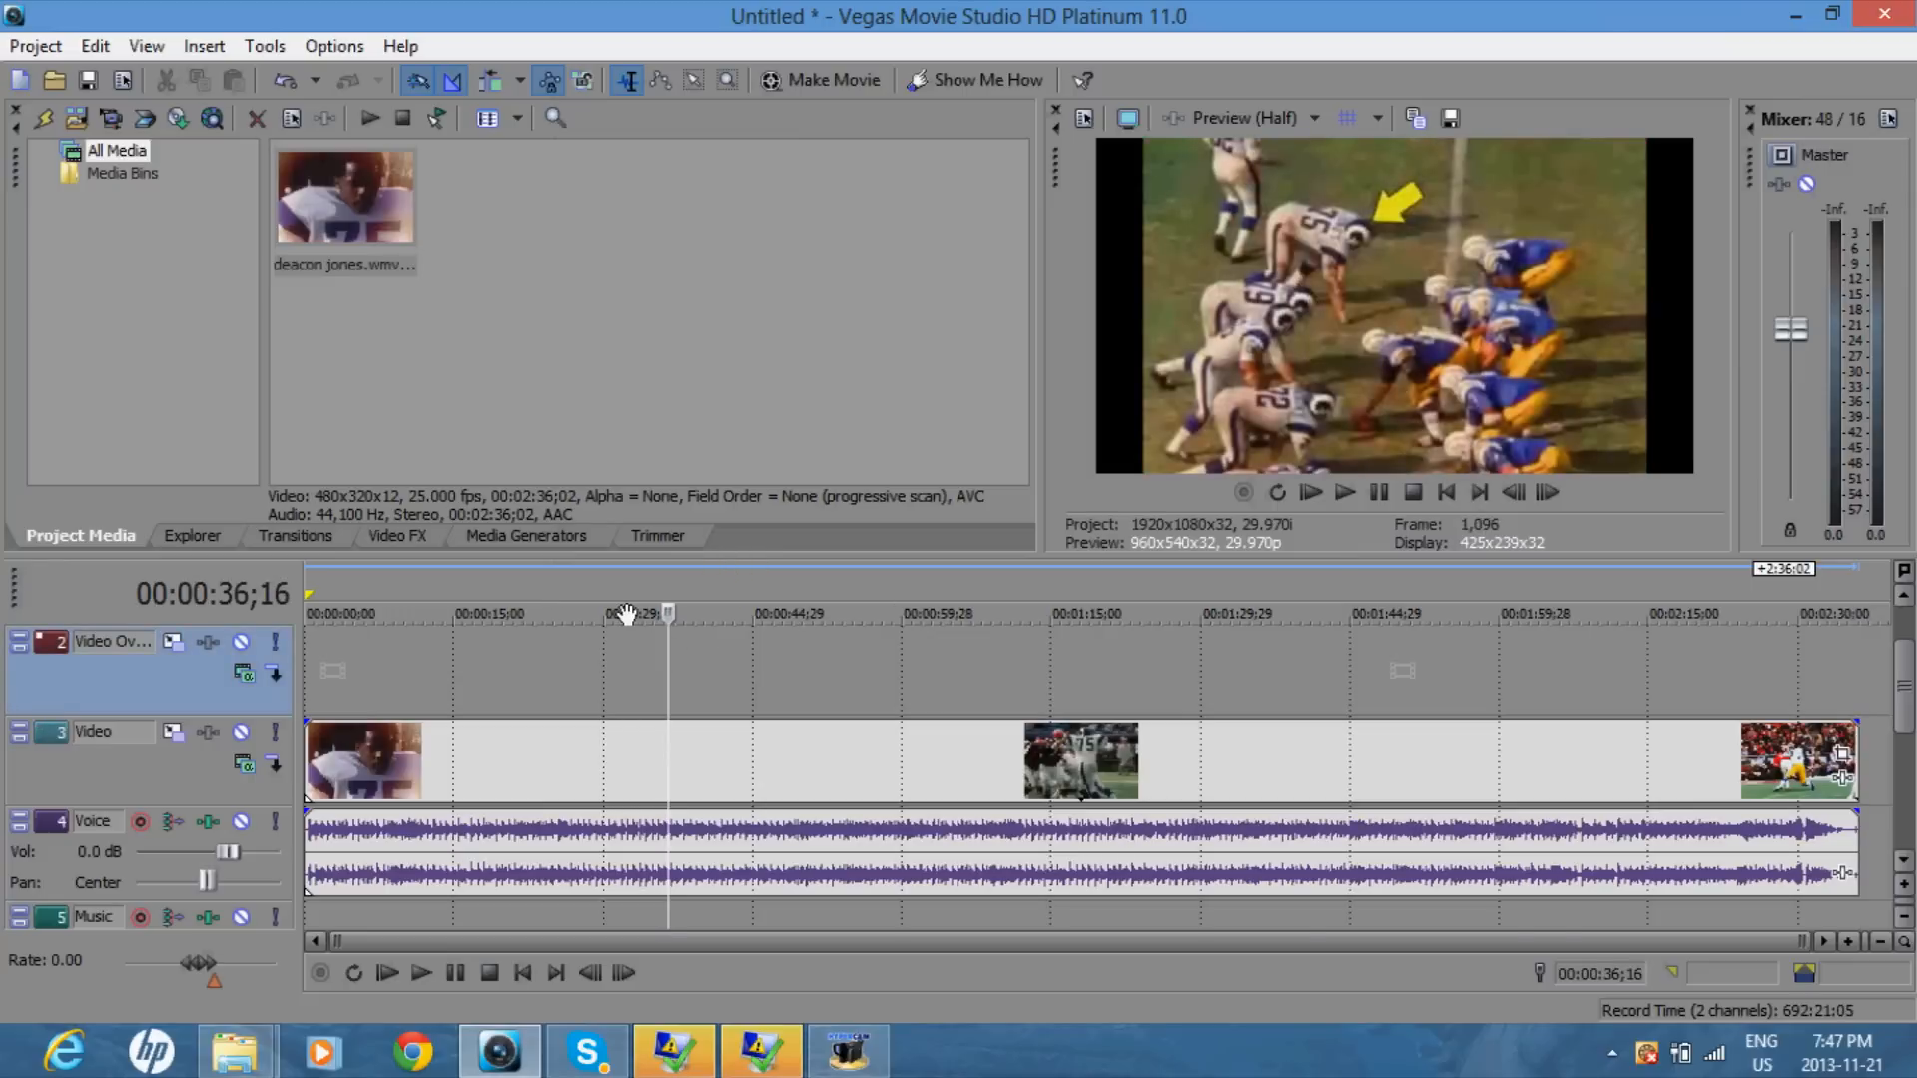
# Step: Import troll face.jpg from the Pictures library into the project media
pyautogui.click(34, 46)
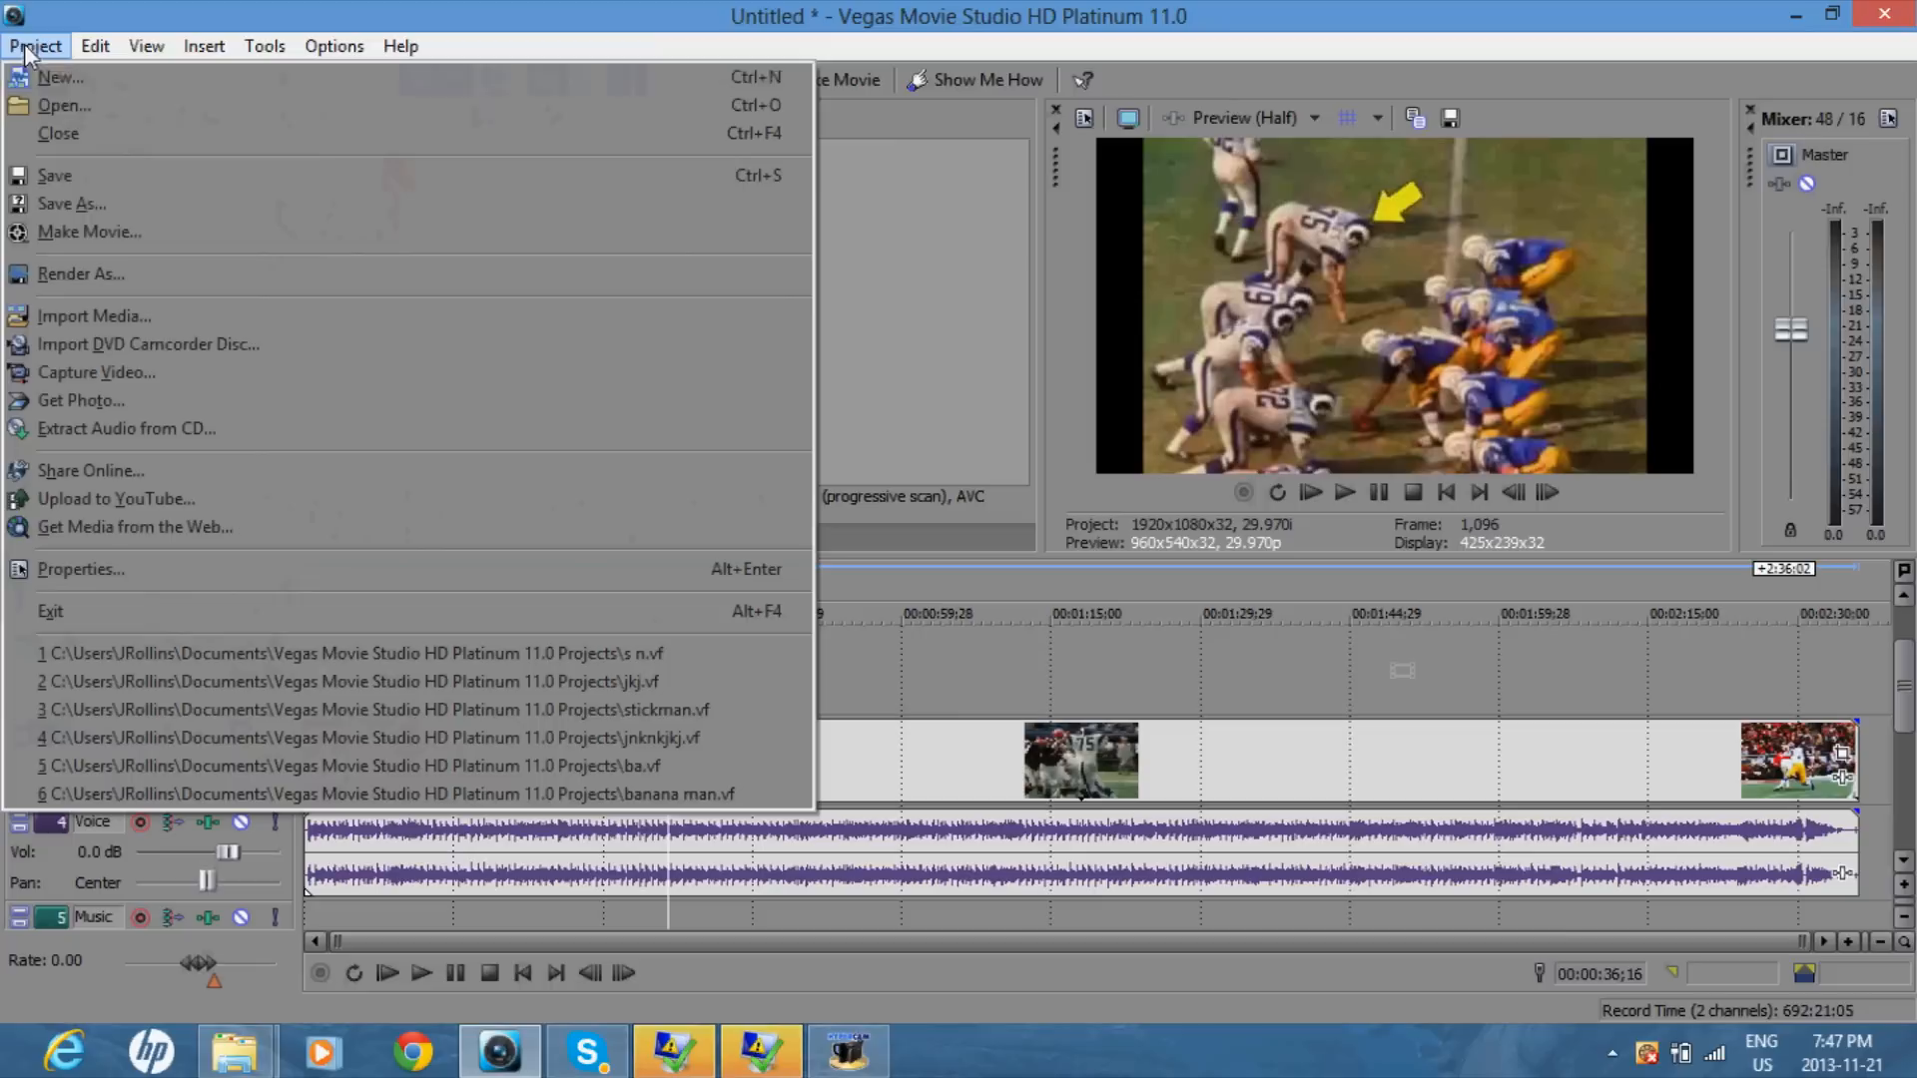
pyautogui.moveTo(94, 315)
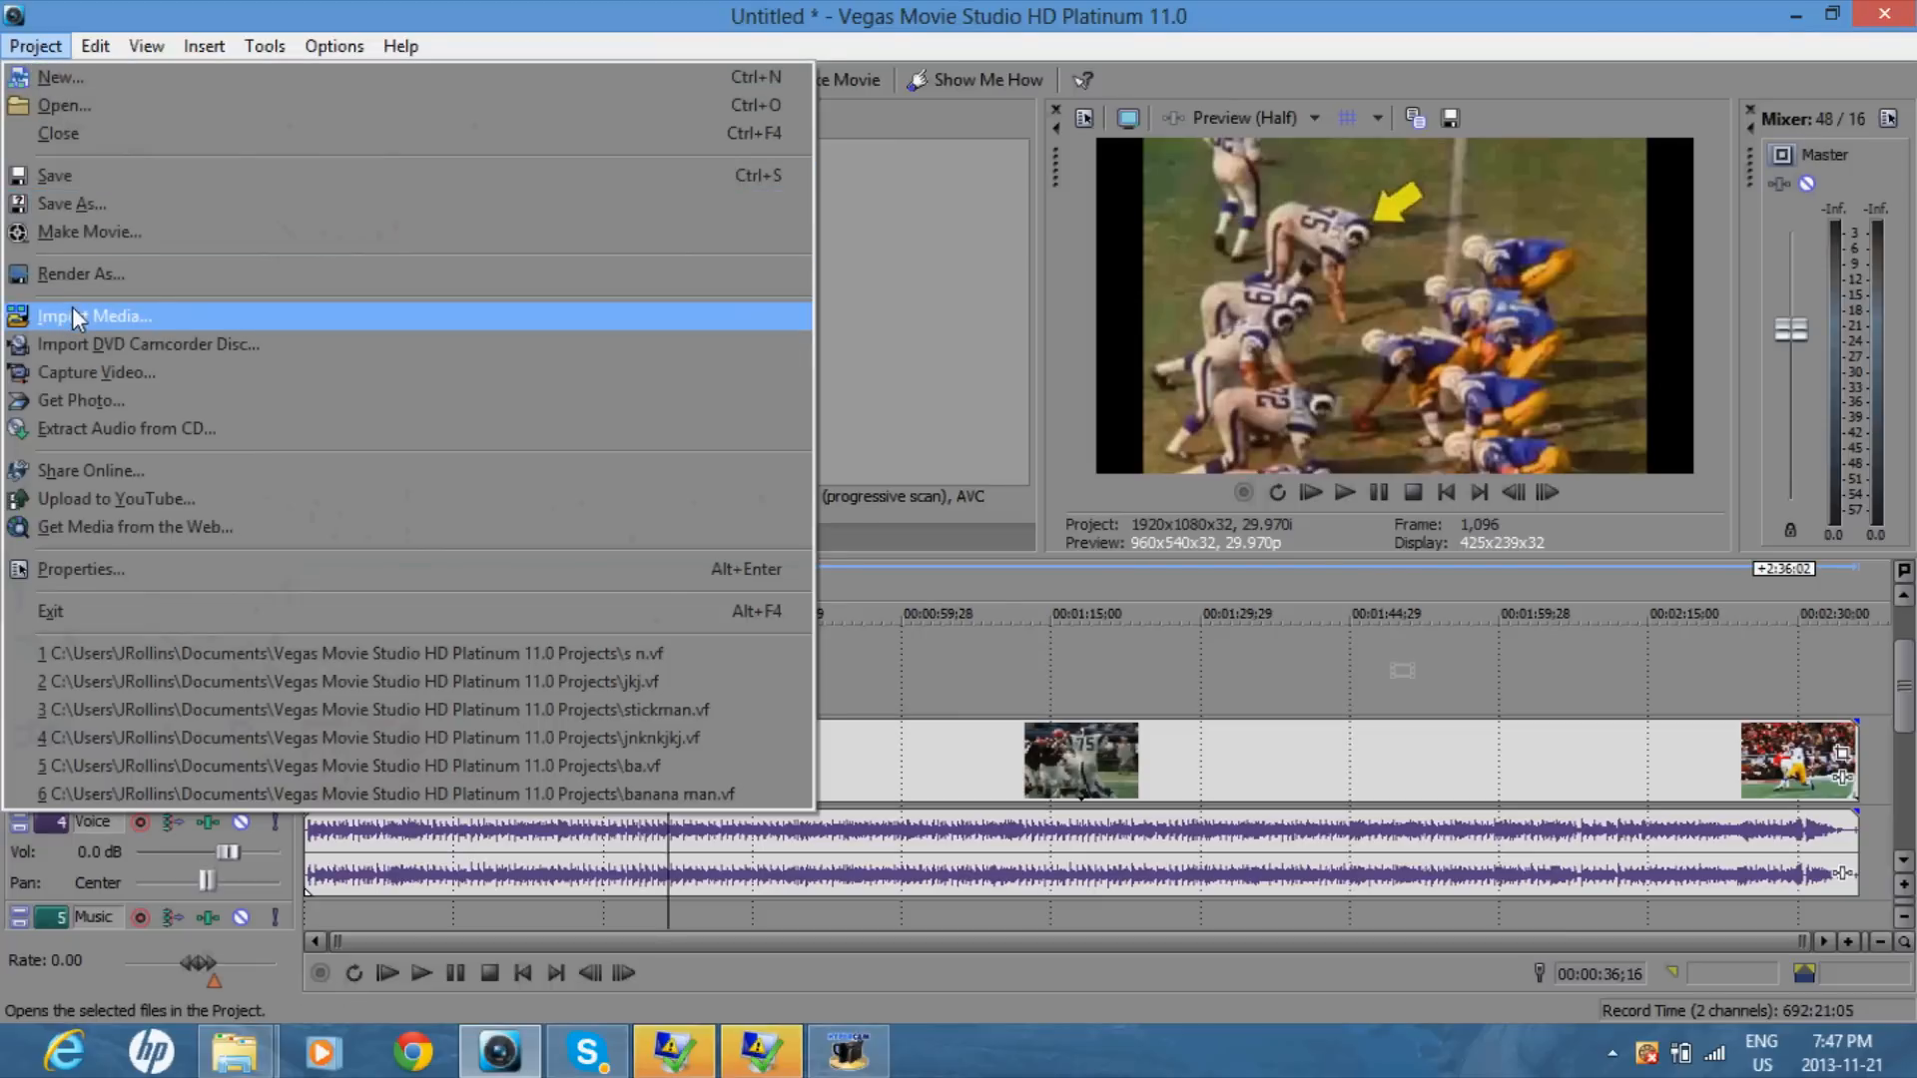
pyautogui.click(93, 316)
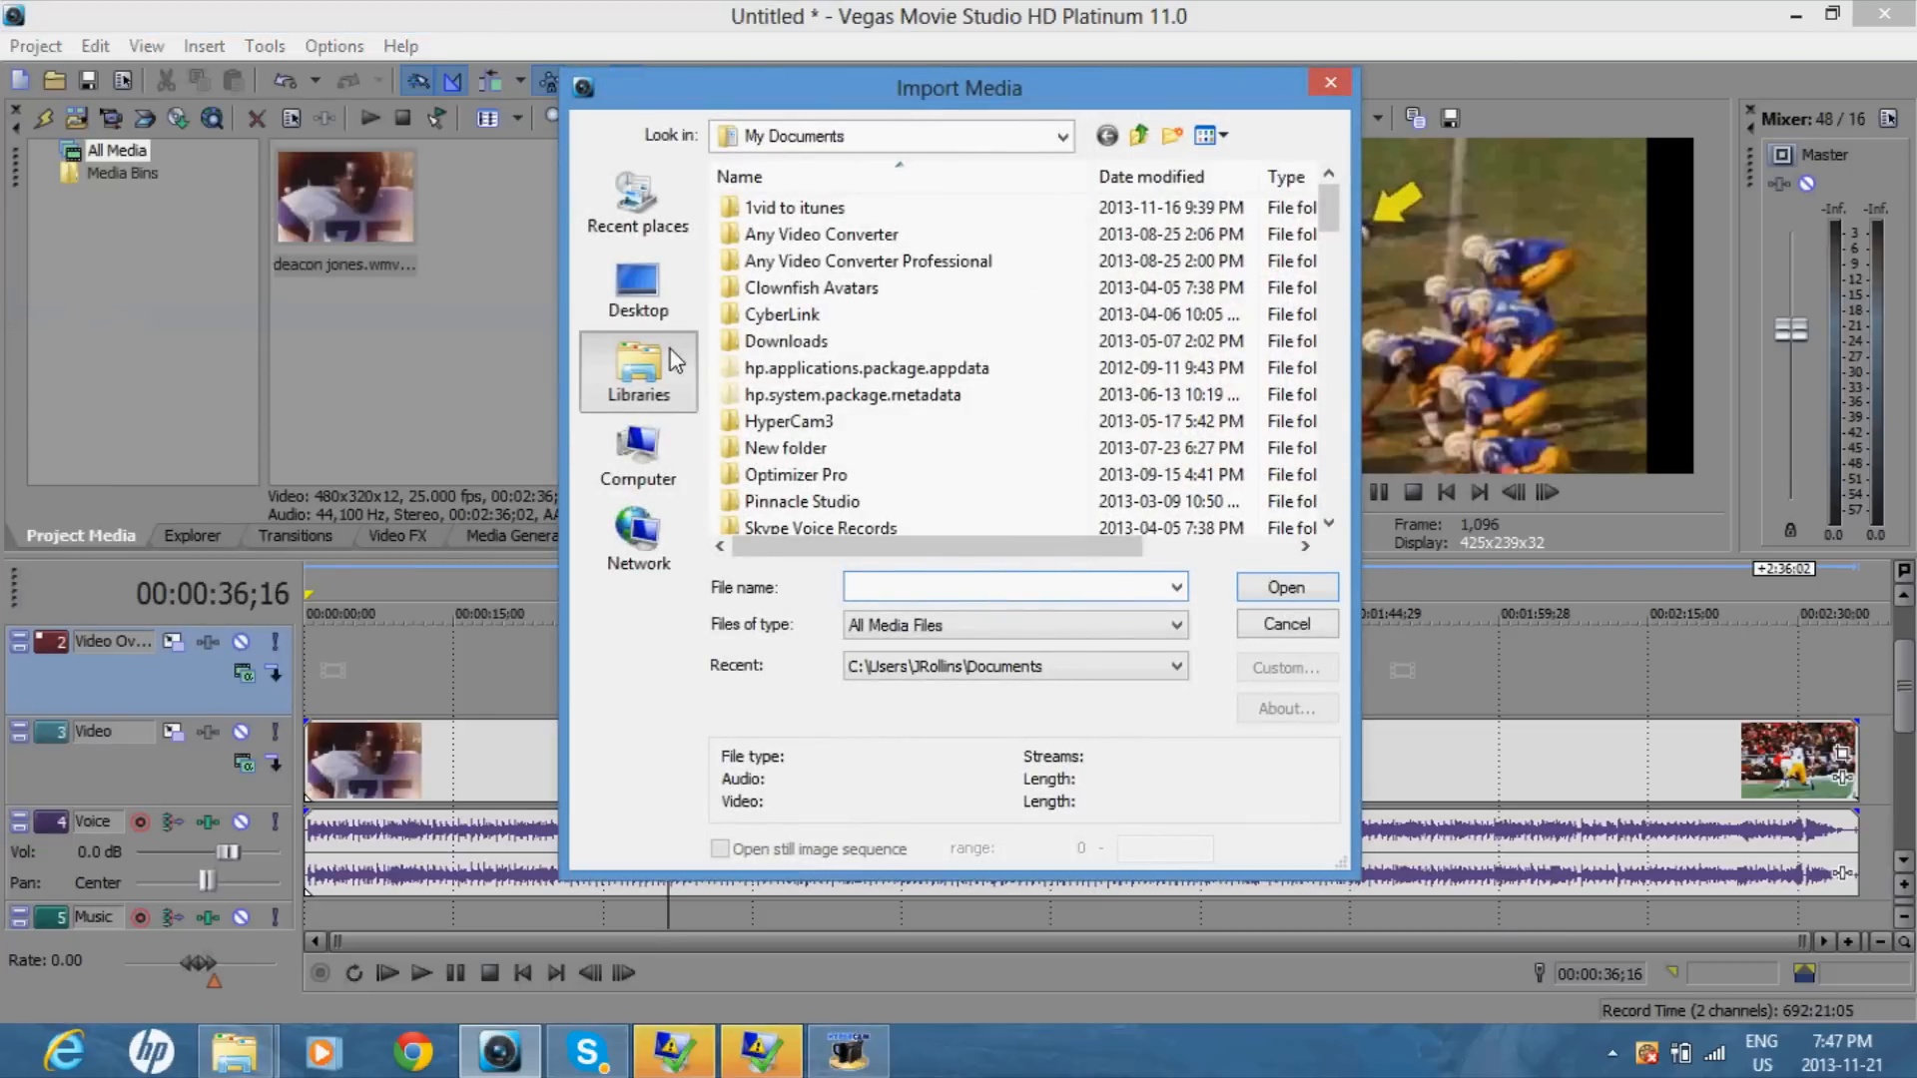
pyautogui.click(637, 367)
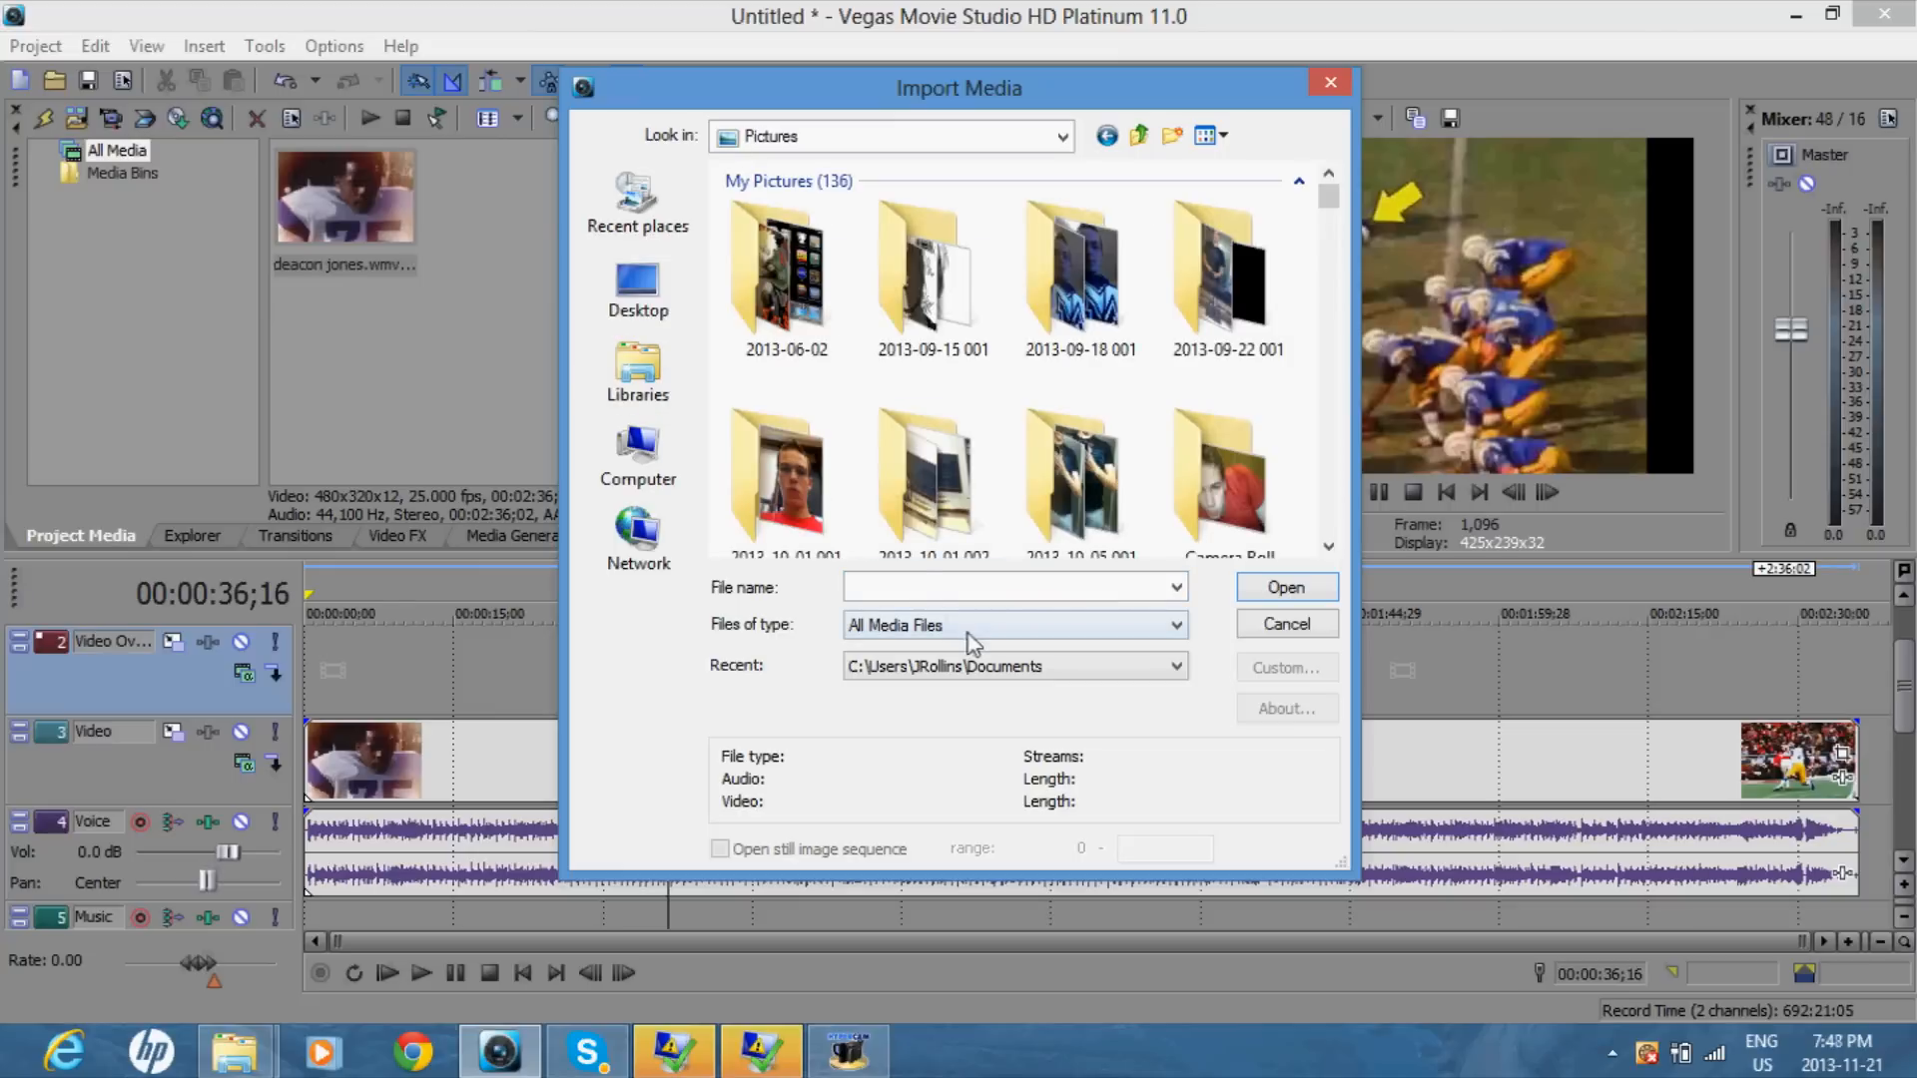
pyautogui.write('troll face.jpg')
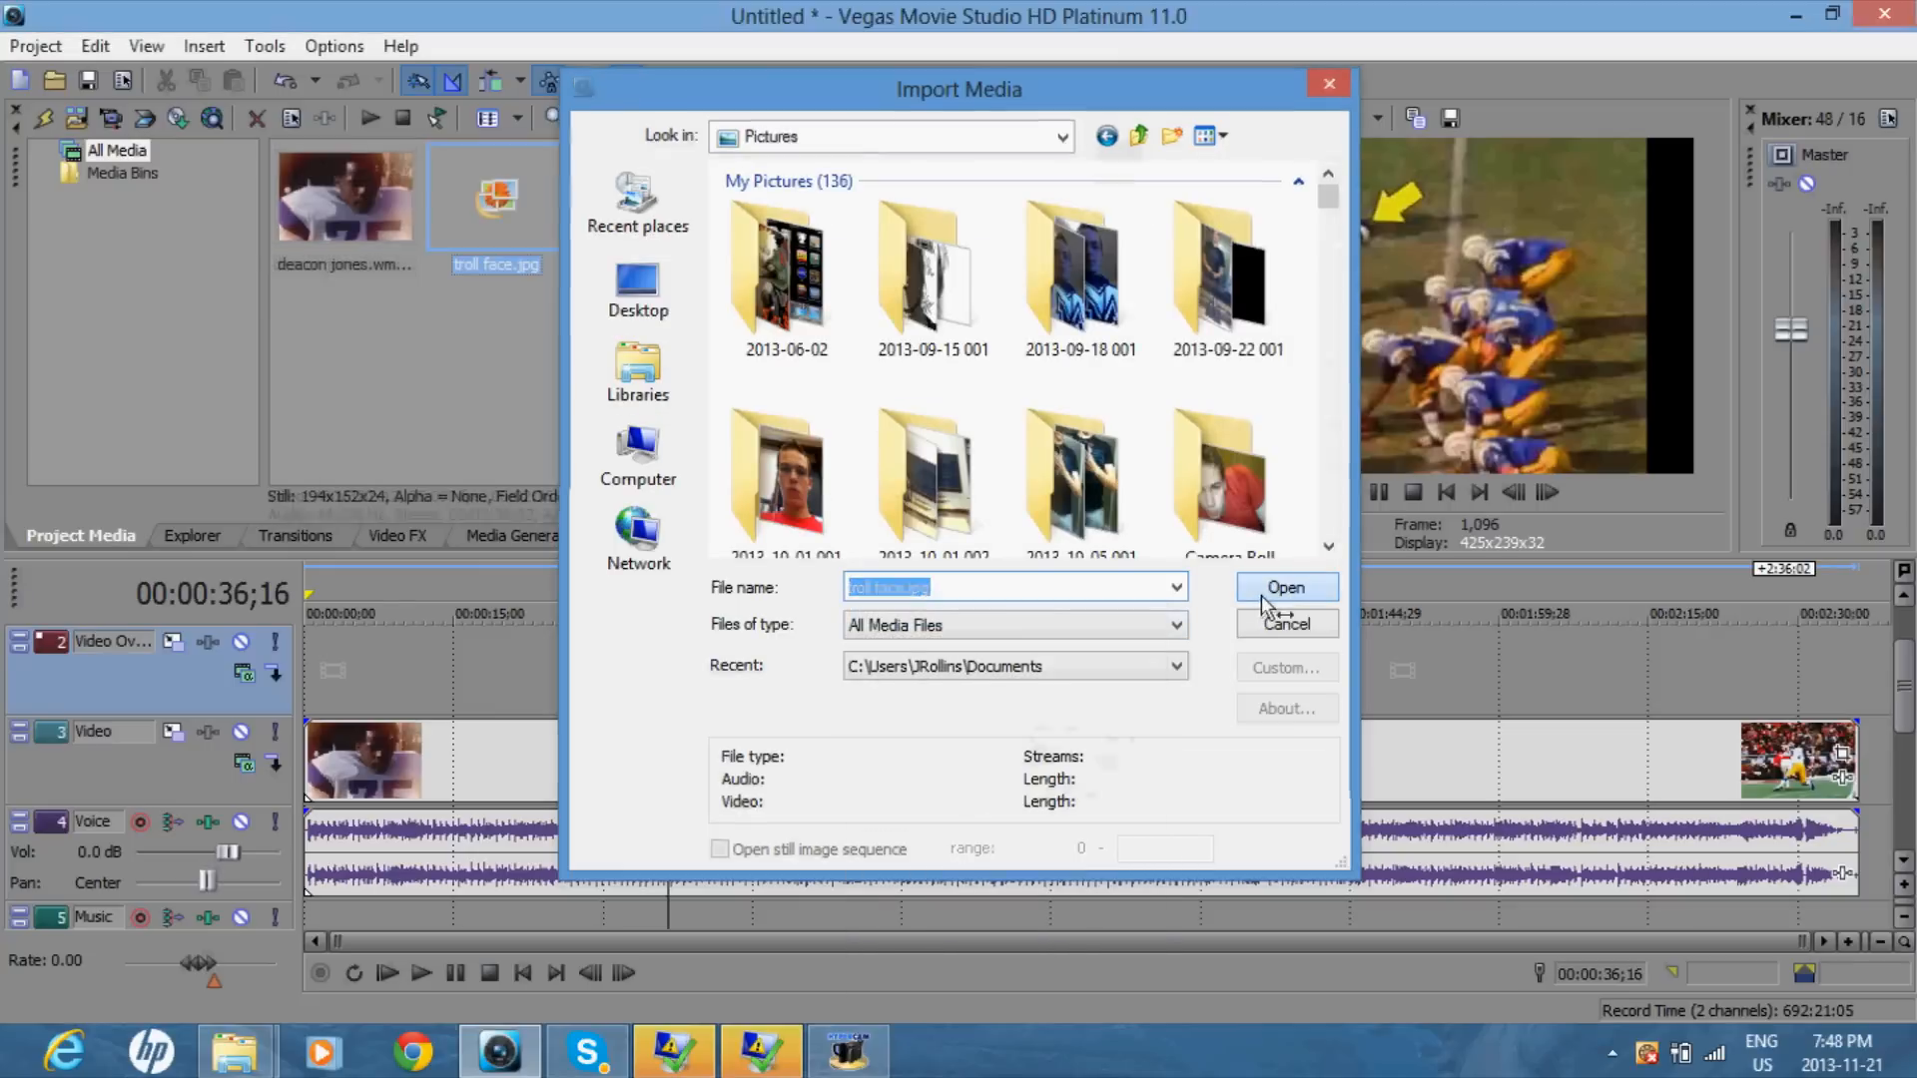
pyautogui.click(1284, 586)
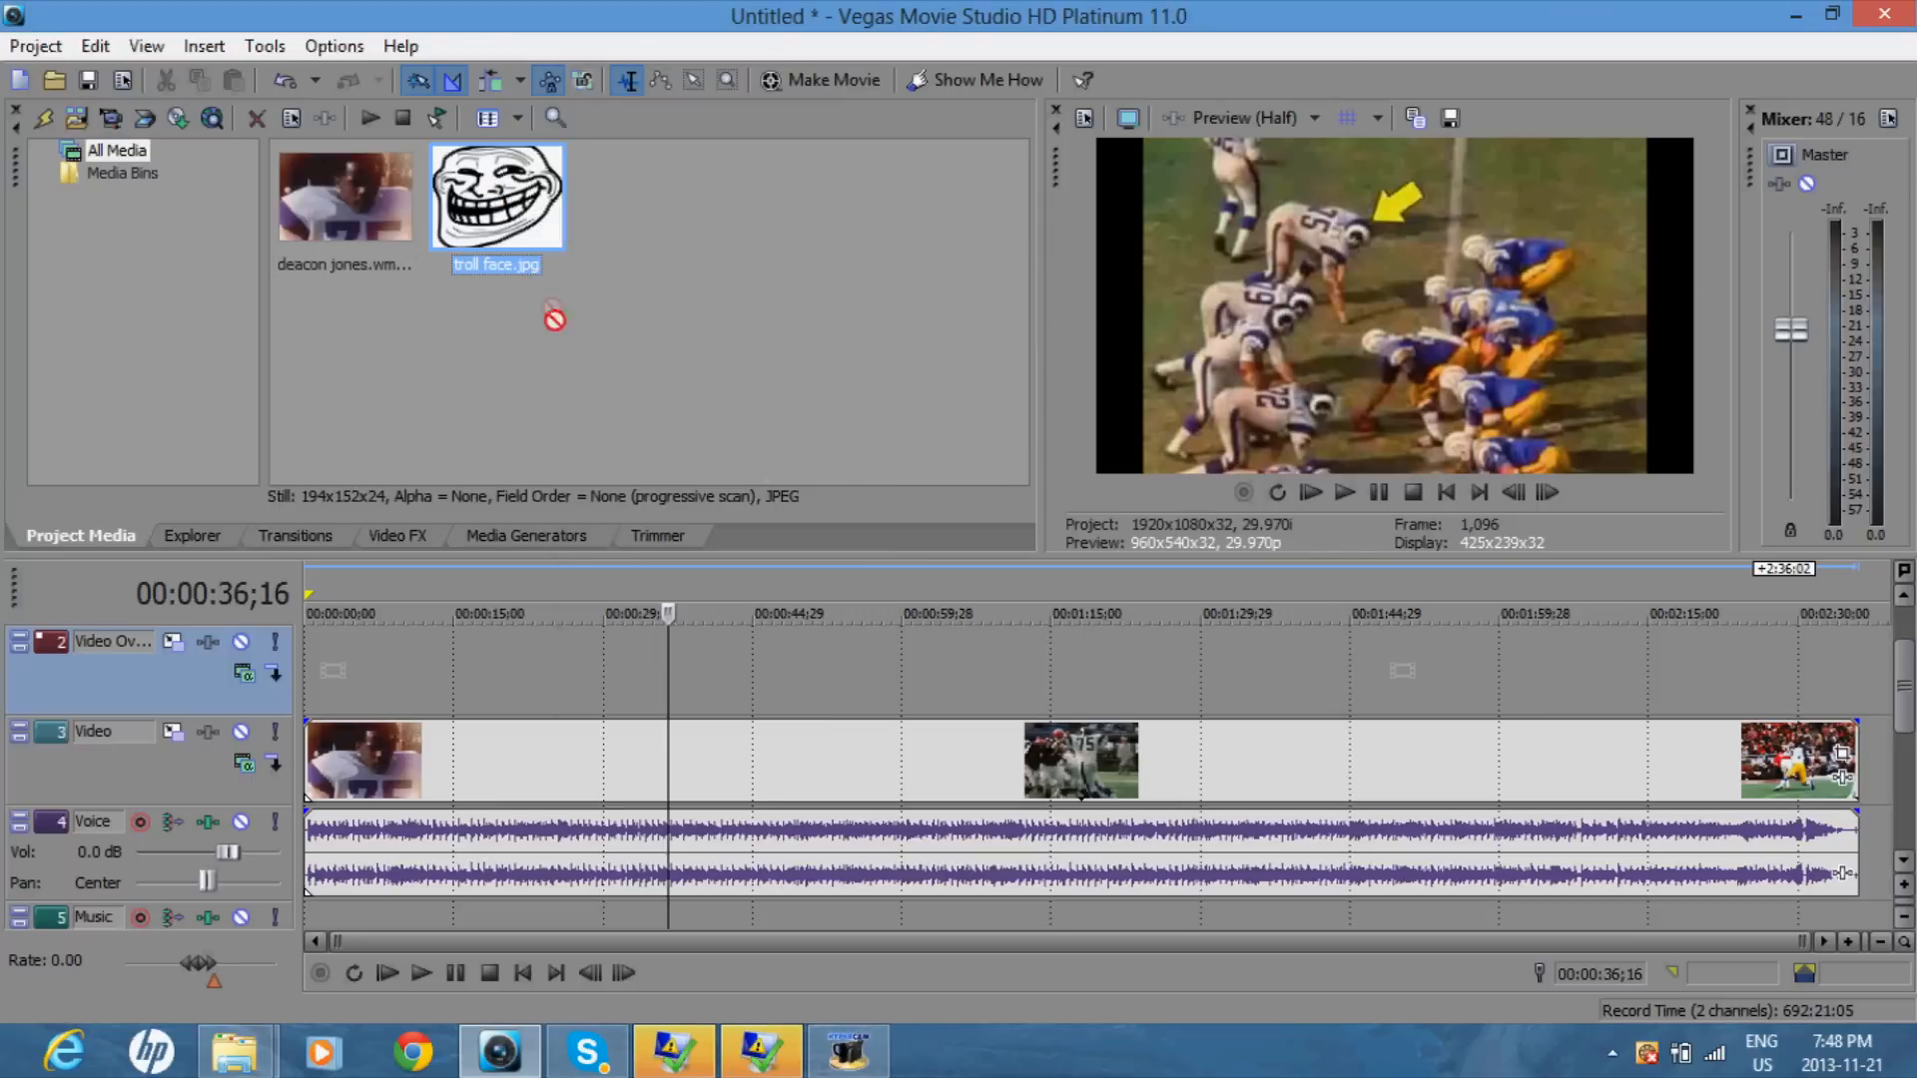
# Step: Place troll face.jpg on the Video Overlay track at the 36-second playhead
pyautogui.moveTo(497, 196); pyautogui.dragTo(693, 671)
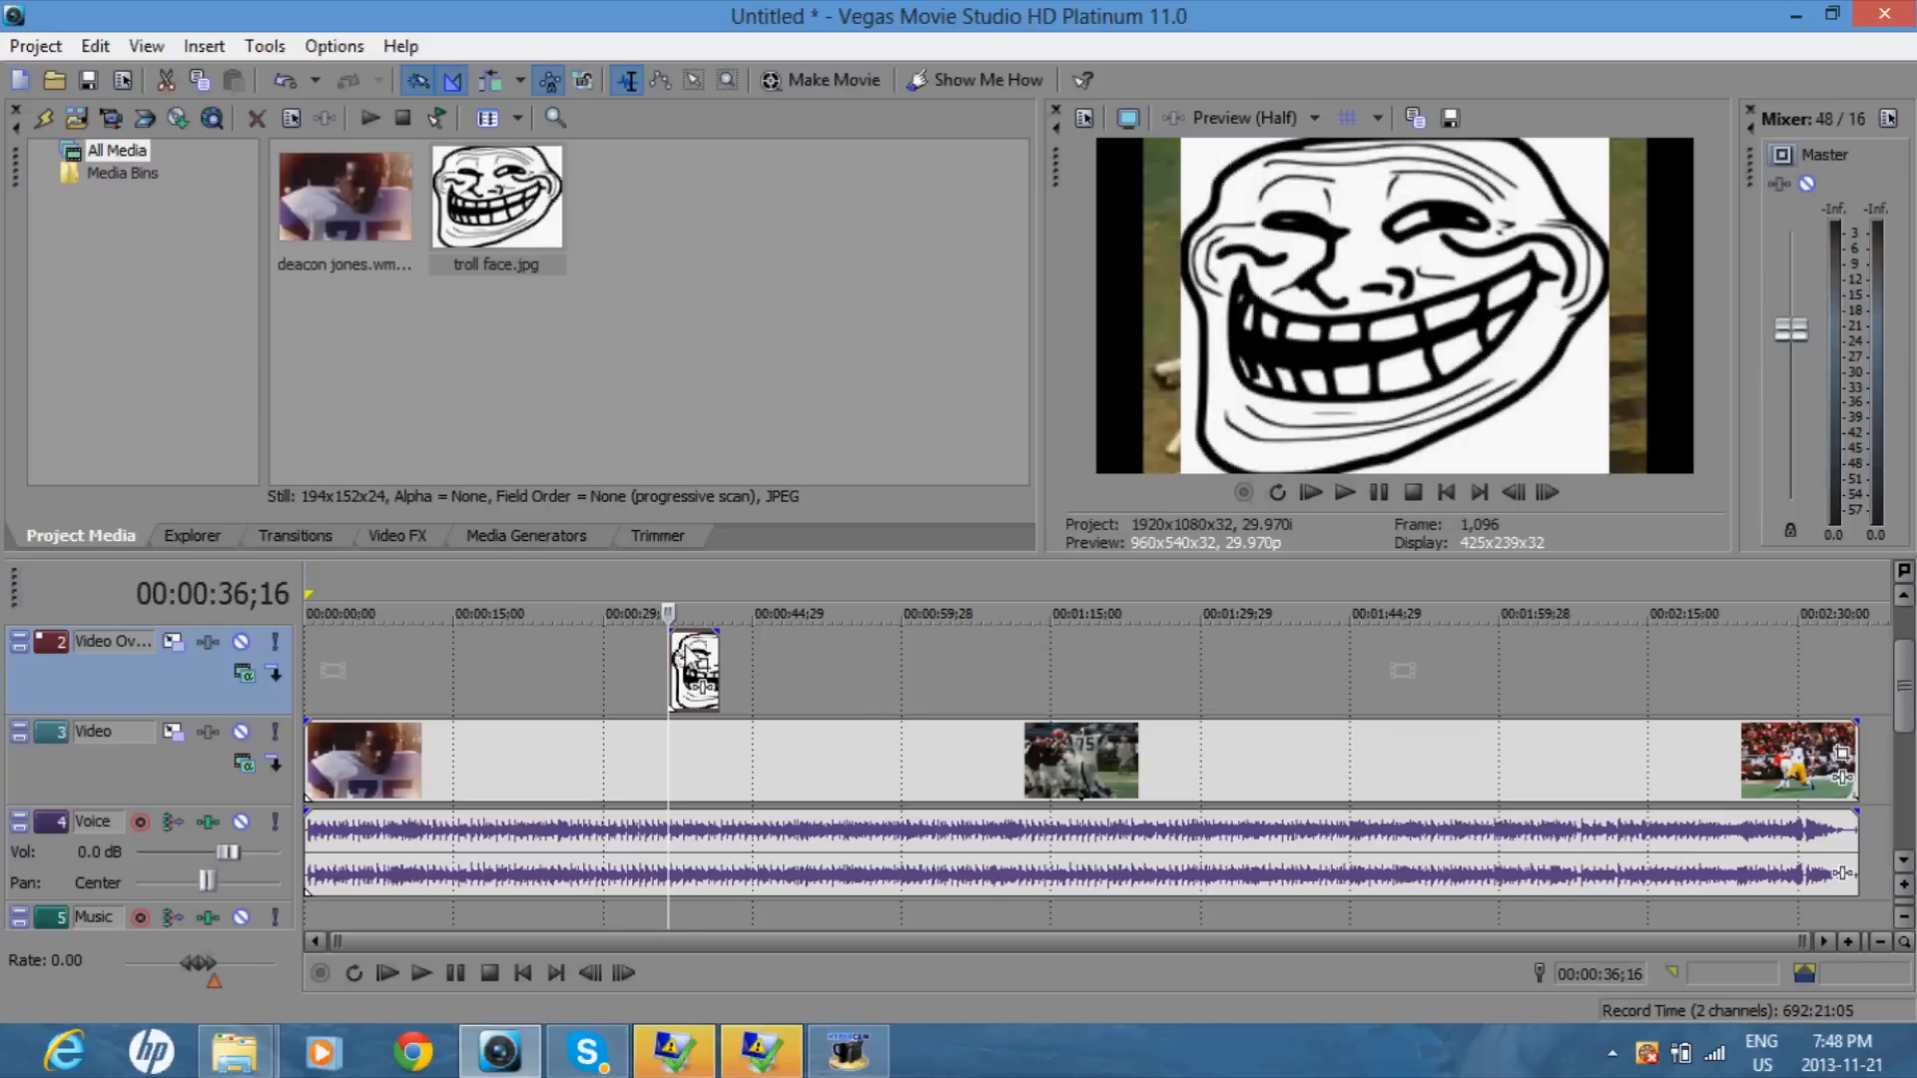
# Step: Shrink the troll face in Event Pan/Crop and position it over the arrowed player's head
pyautogui.rightClick(693, 671)
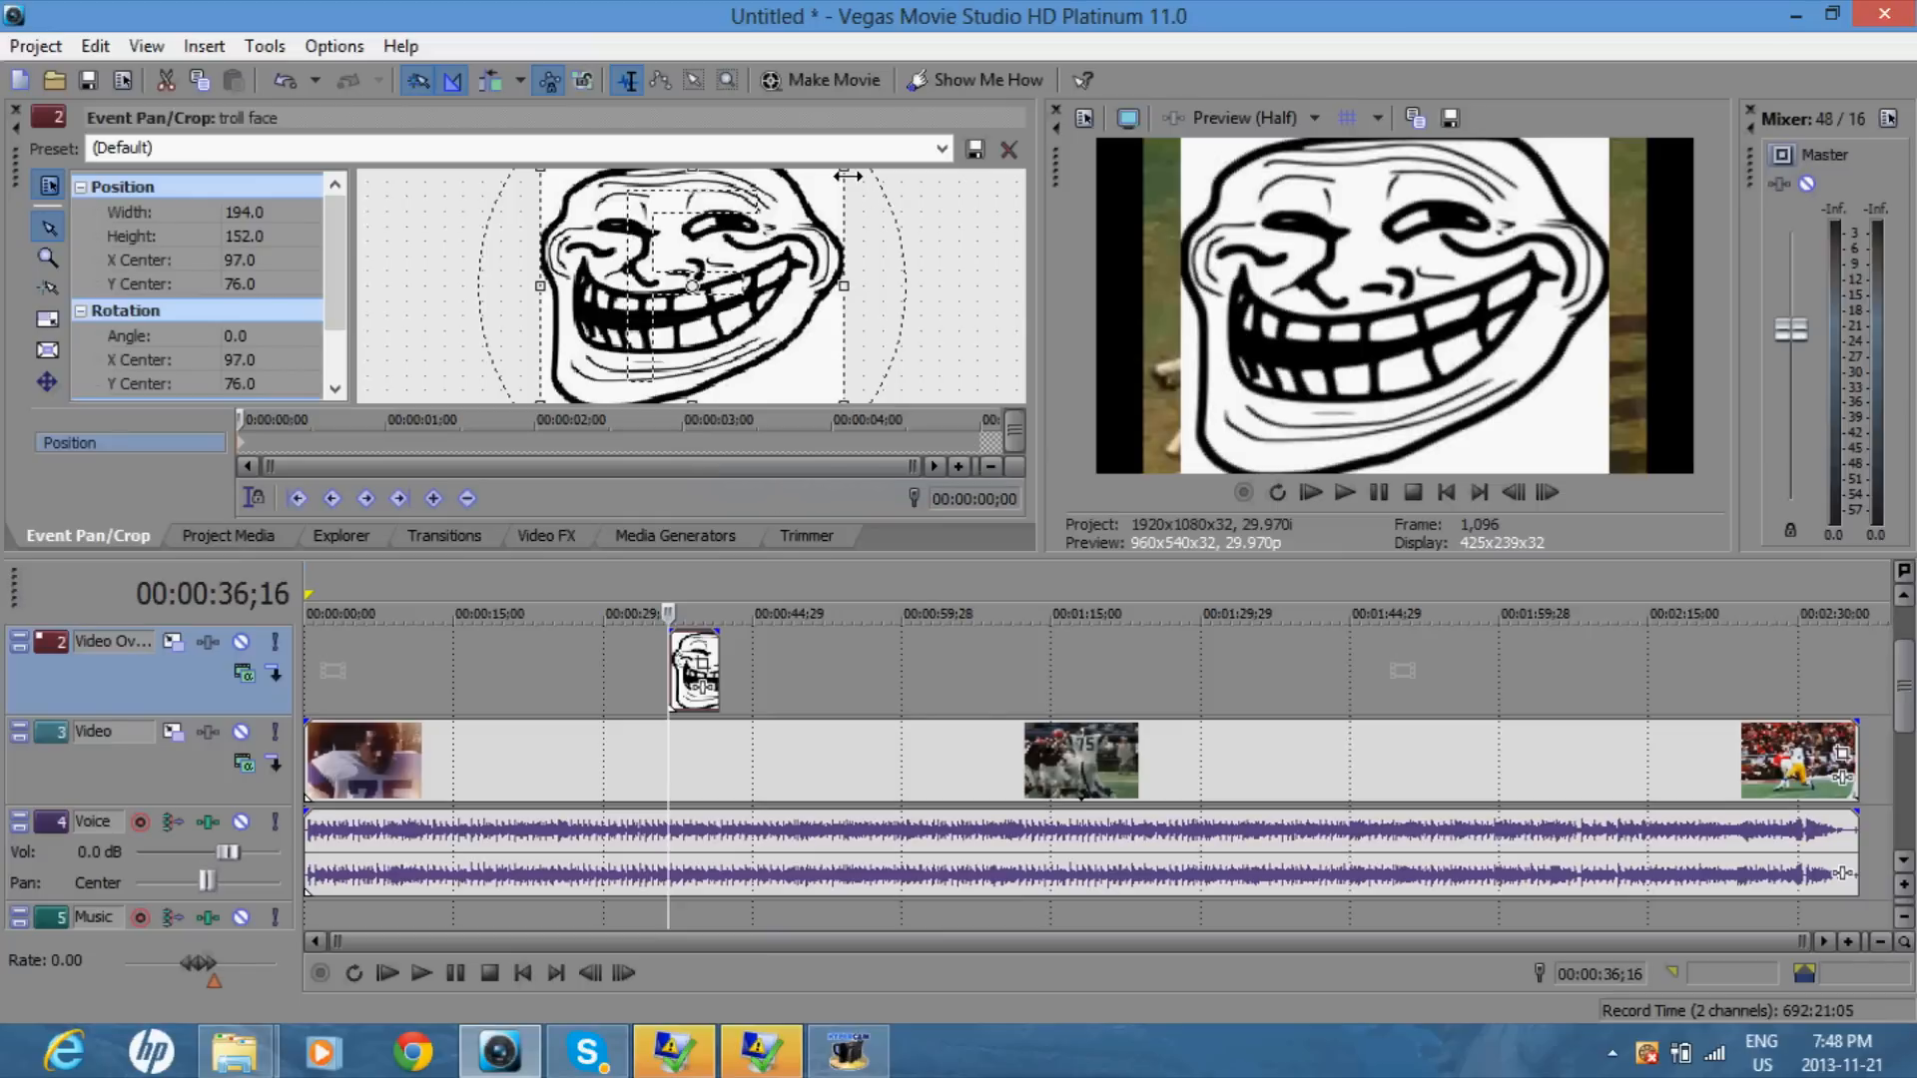
pyautogui.moveTo(1353, 265)
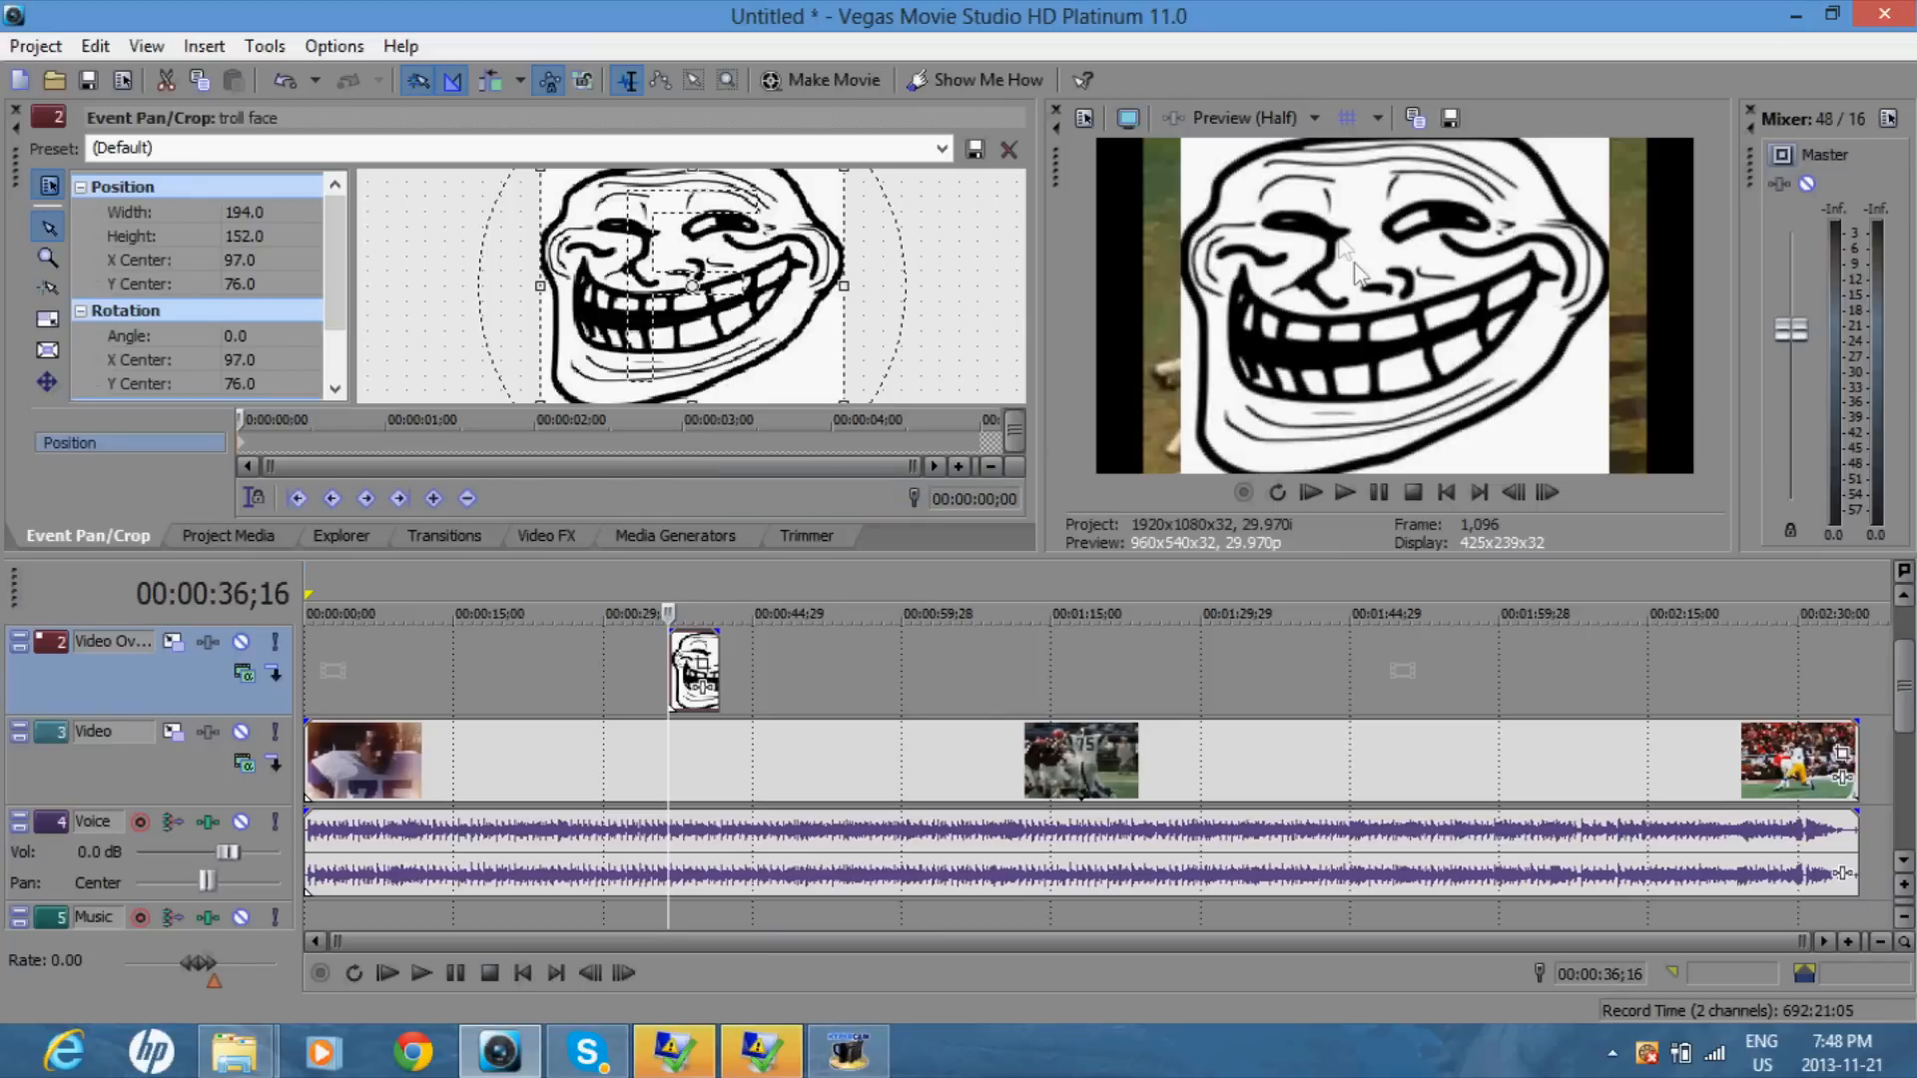
pyautogui.moveTo(842, 177)
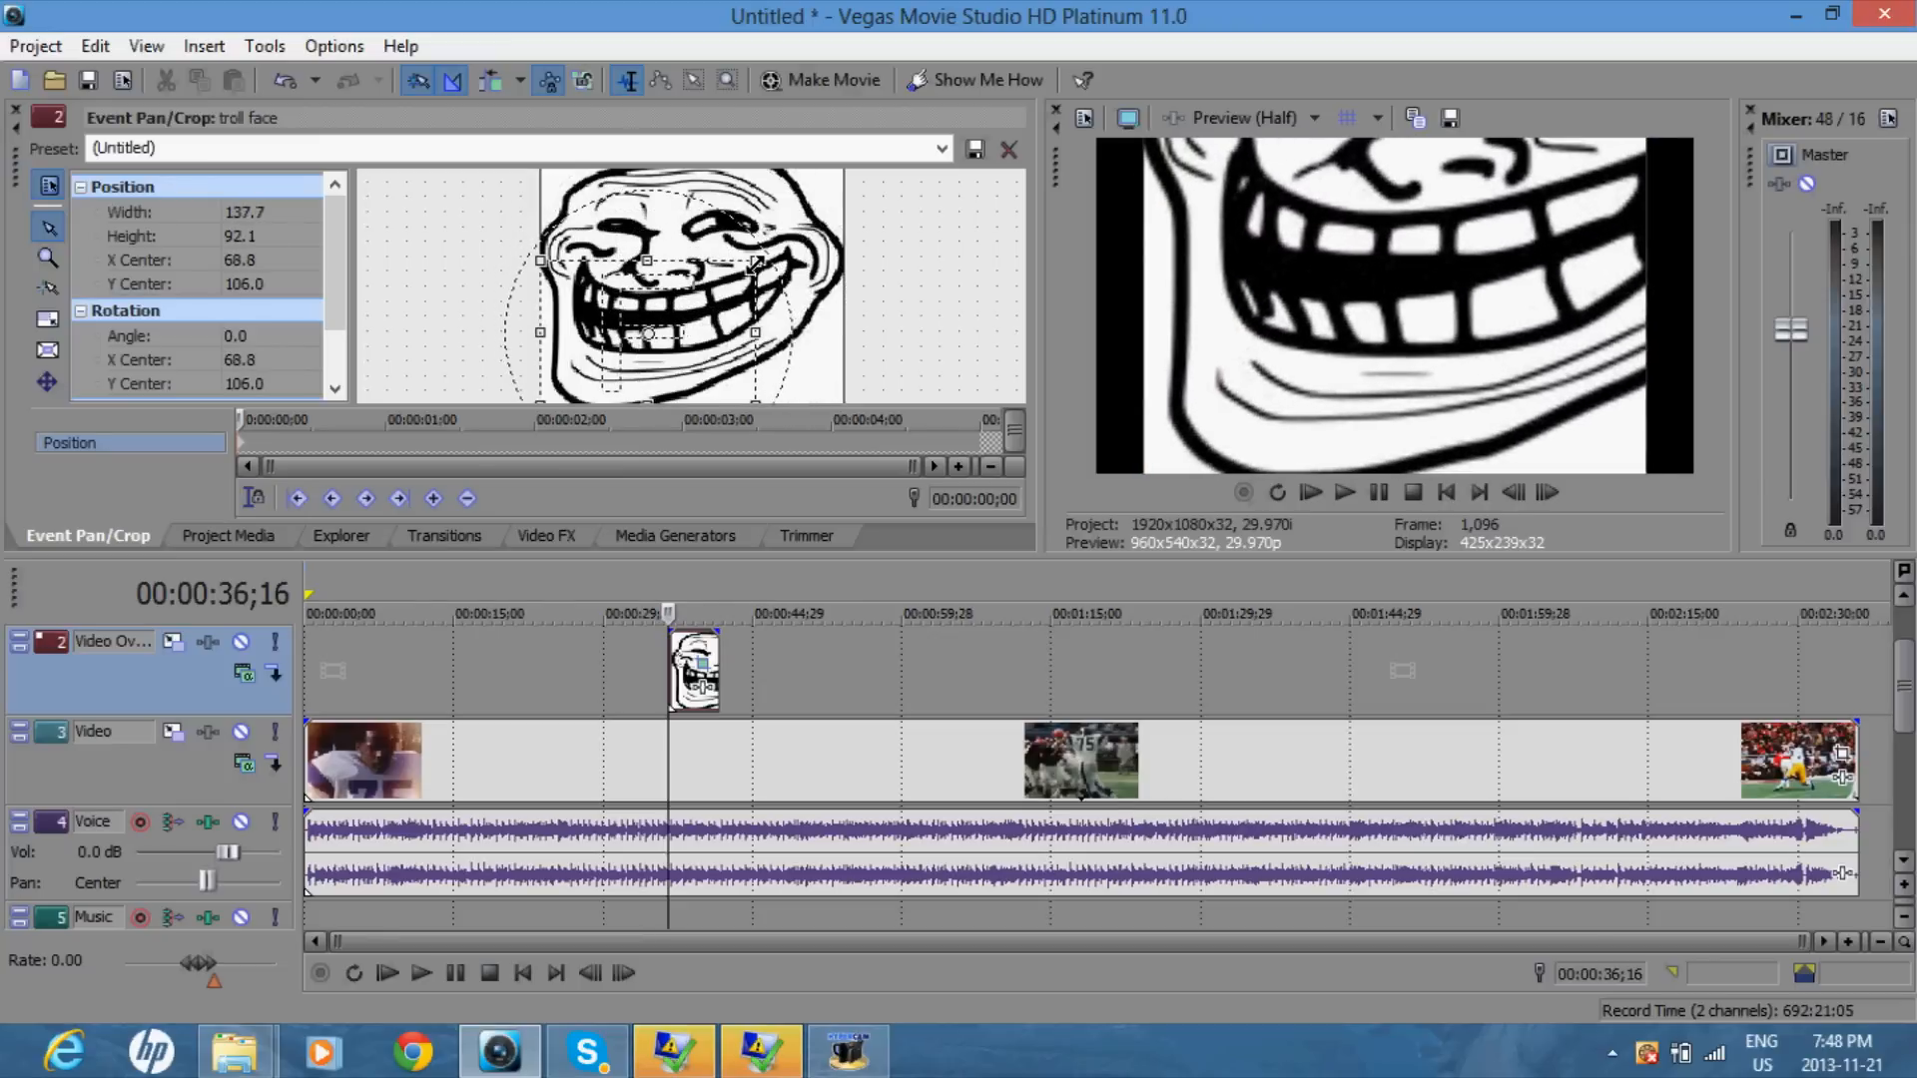
pyautogui.moveTo(759, 259); pyautogui.dragTo(874, 276)
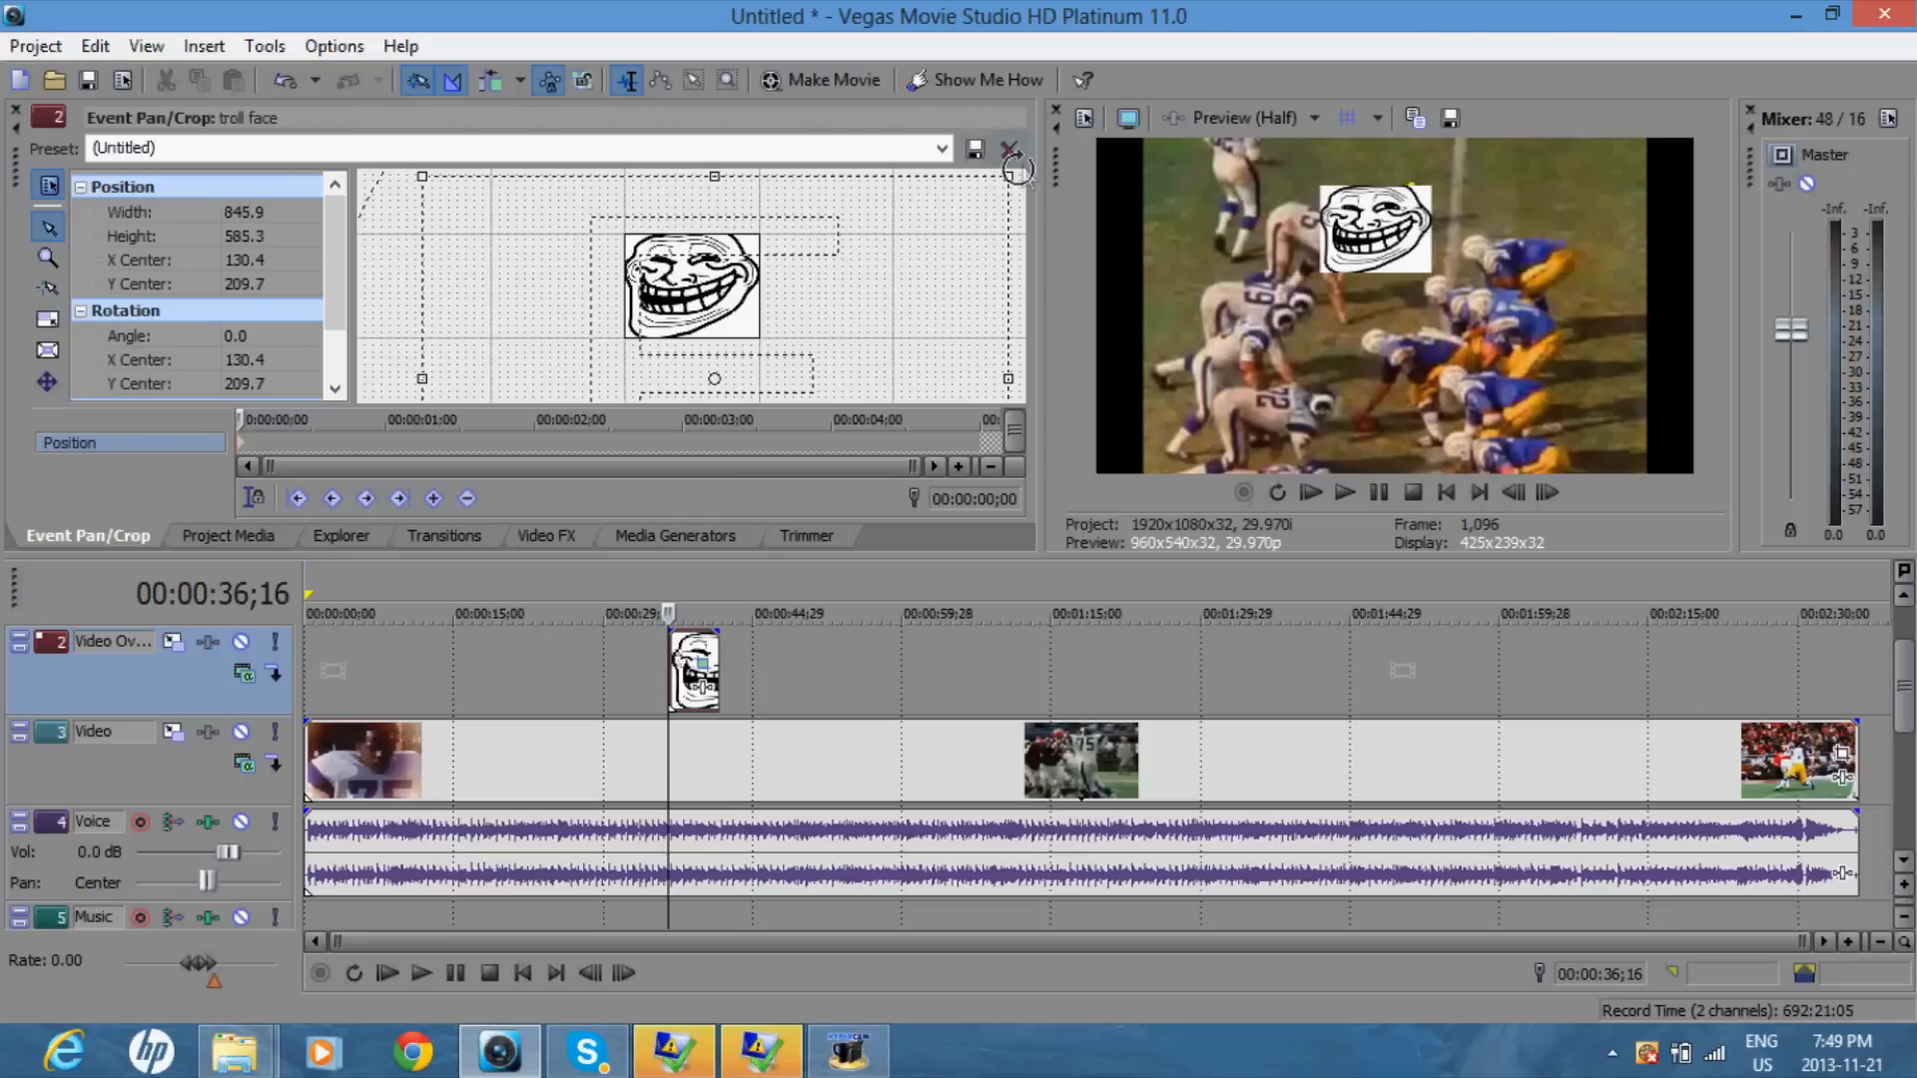
pyautogui.moveTo(1009, 176); pyautogui.dragTo(1044, 154)
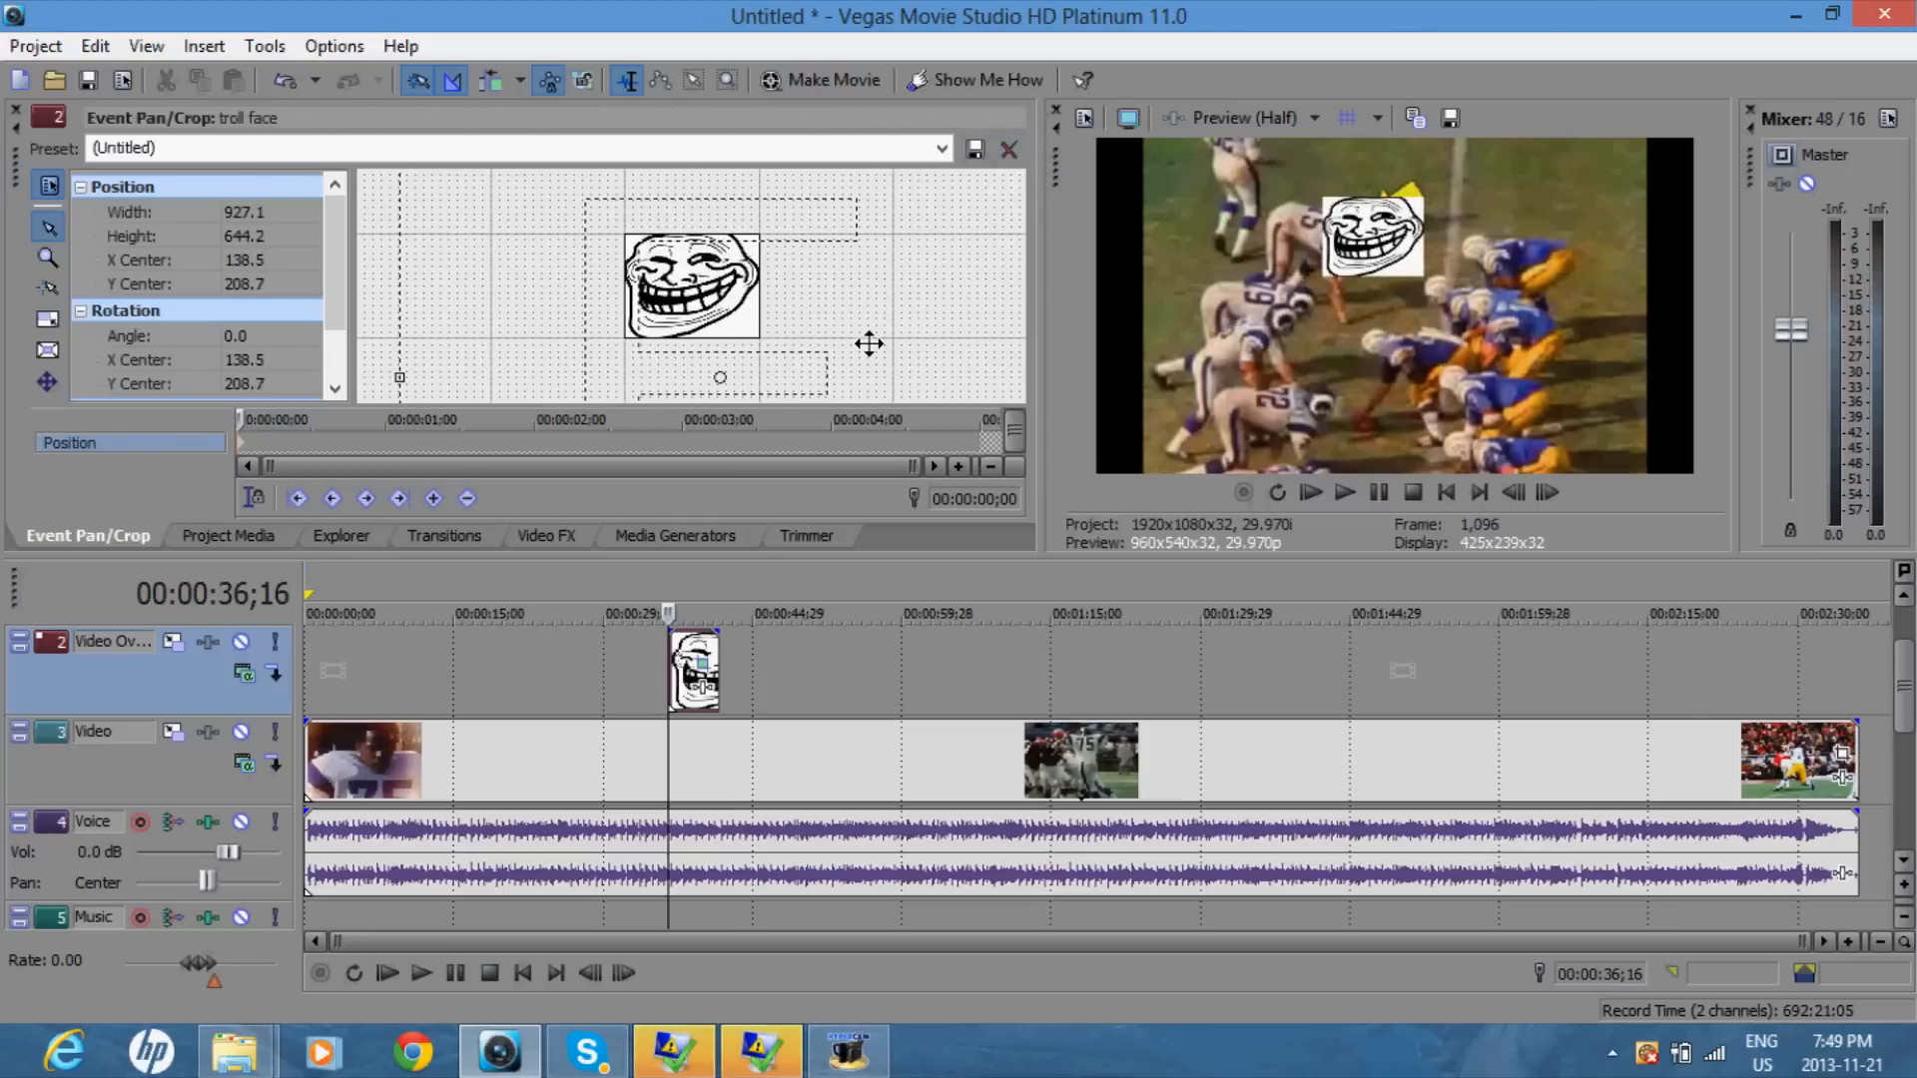
pyautogui.moveTo(437, 351)
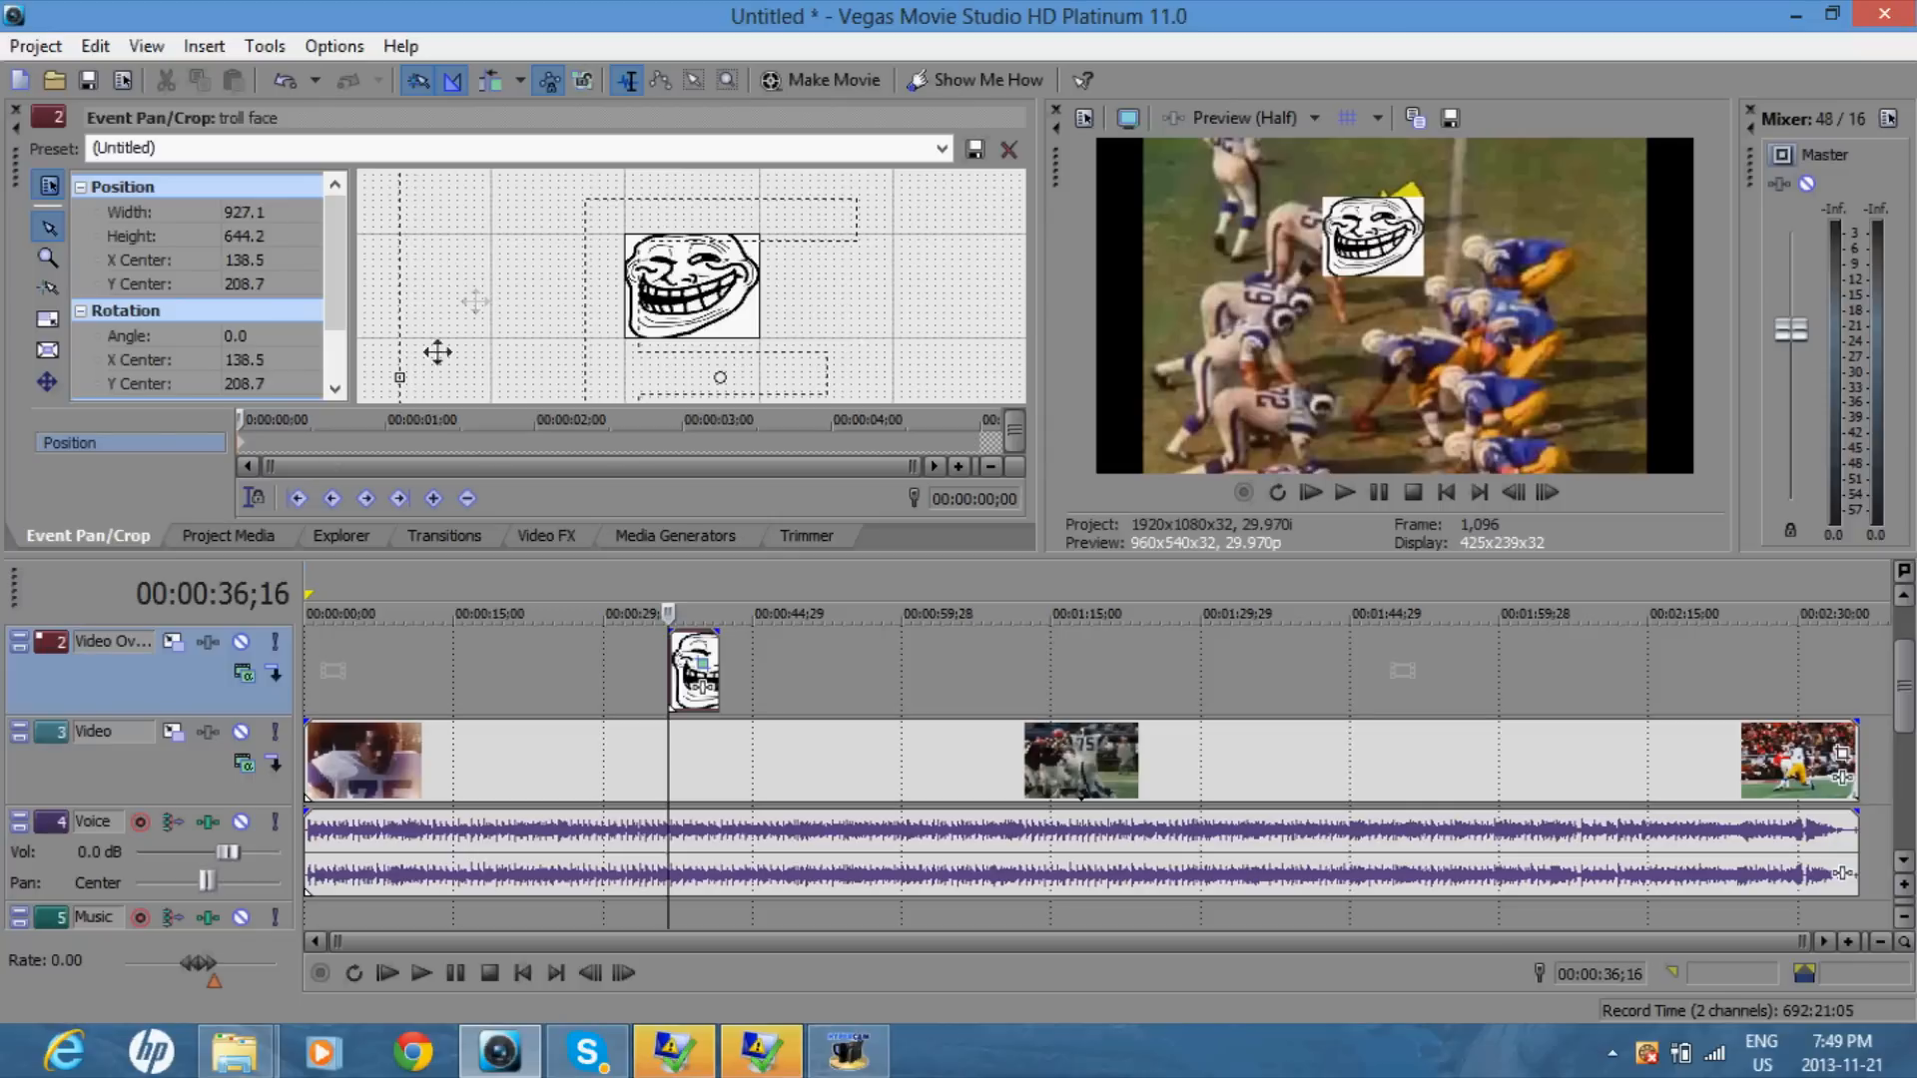
pyautogui.moveTo(241, 423)
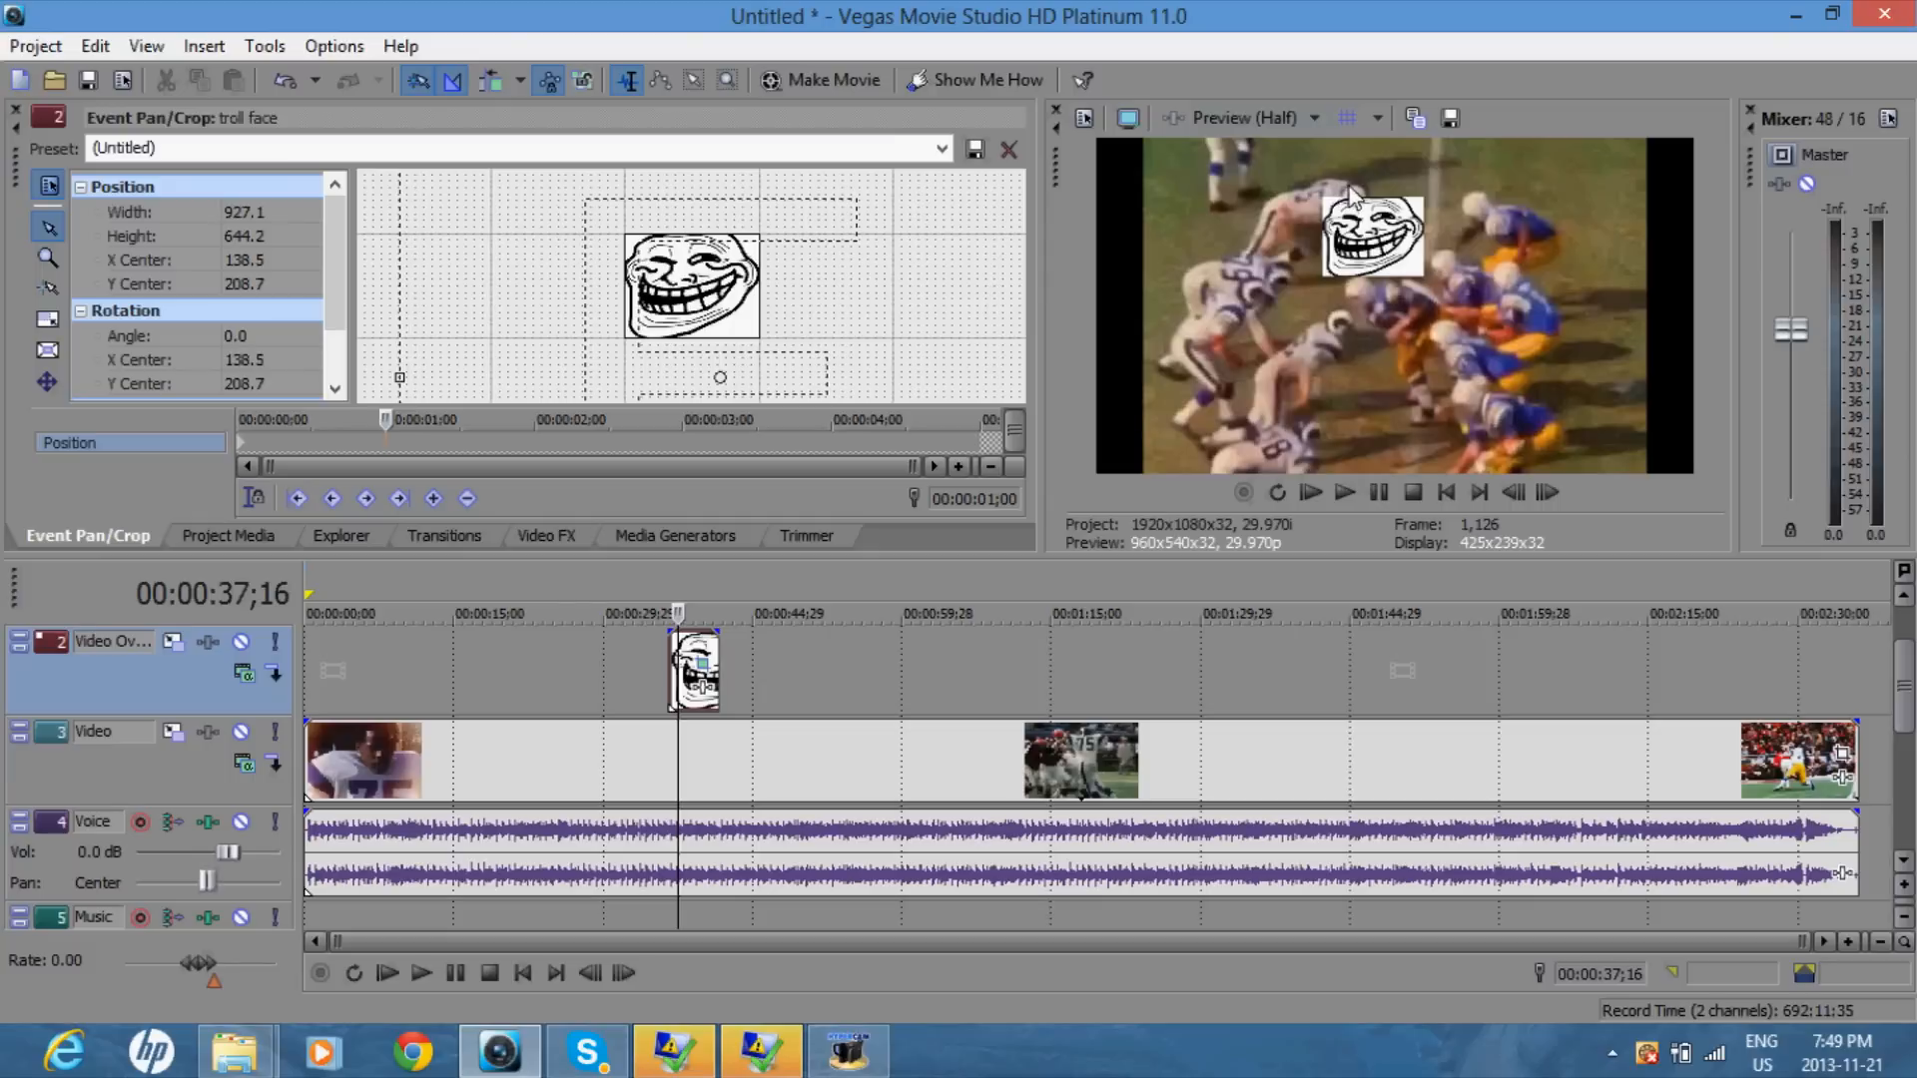
pyautogui.moveTo(1351, 198)
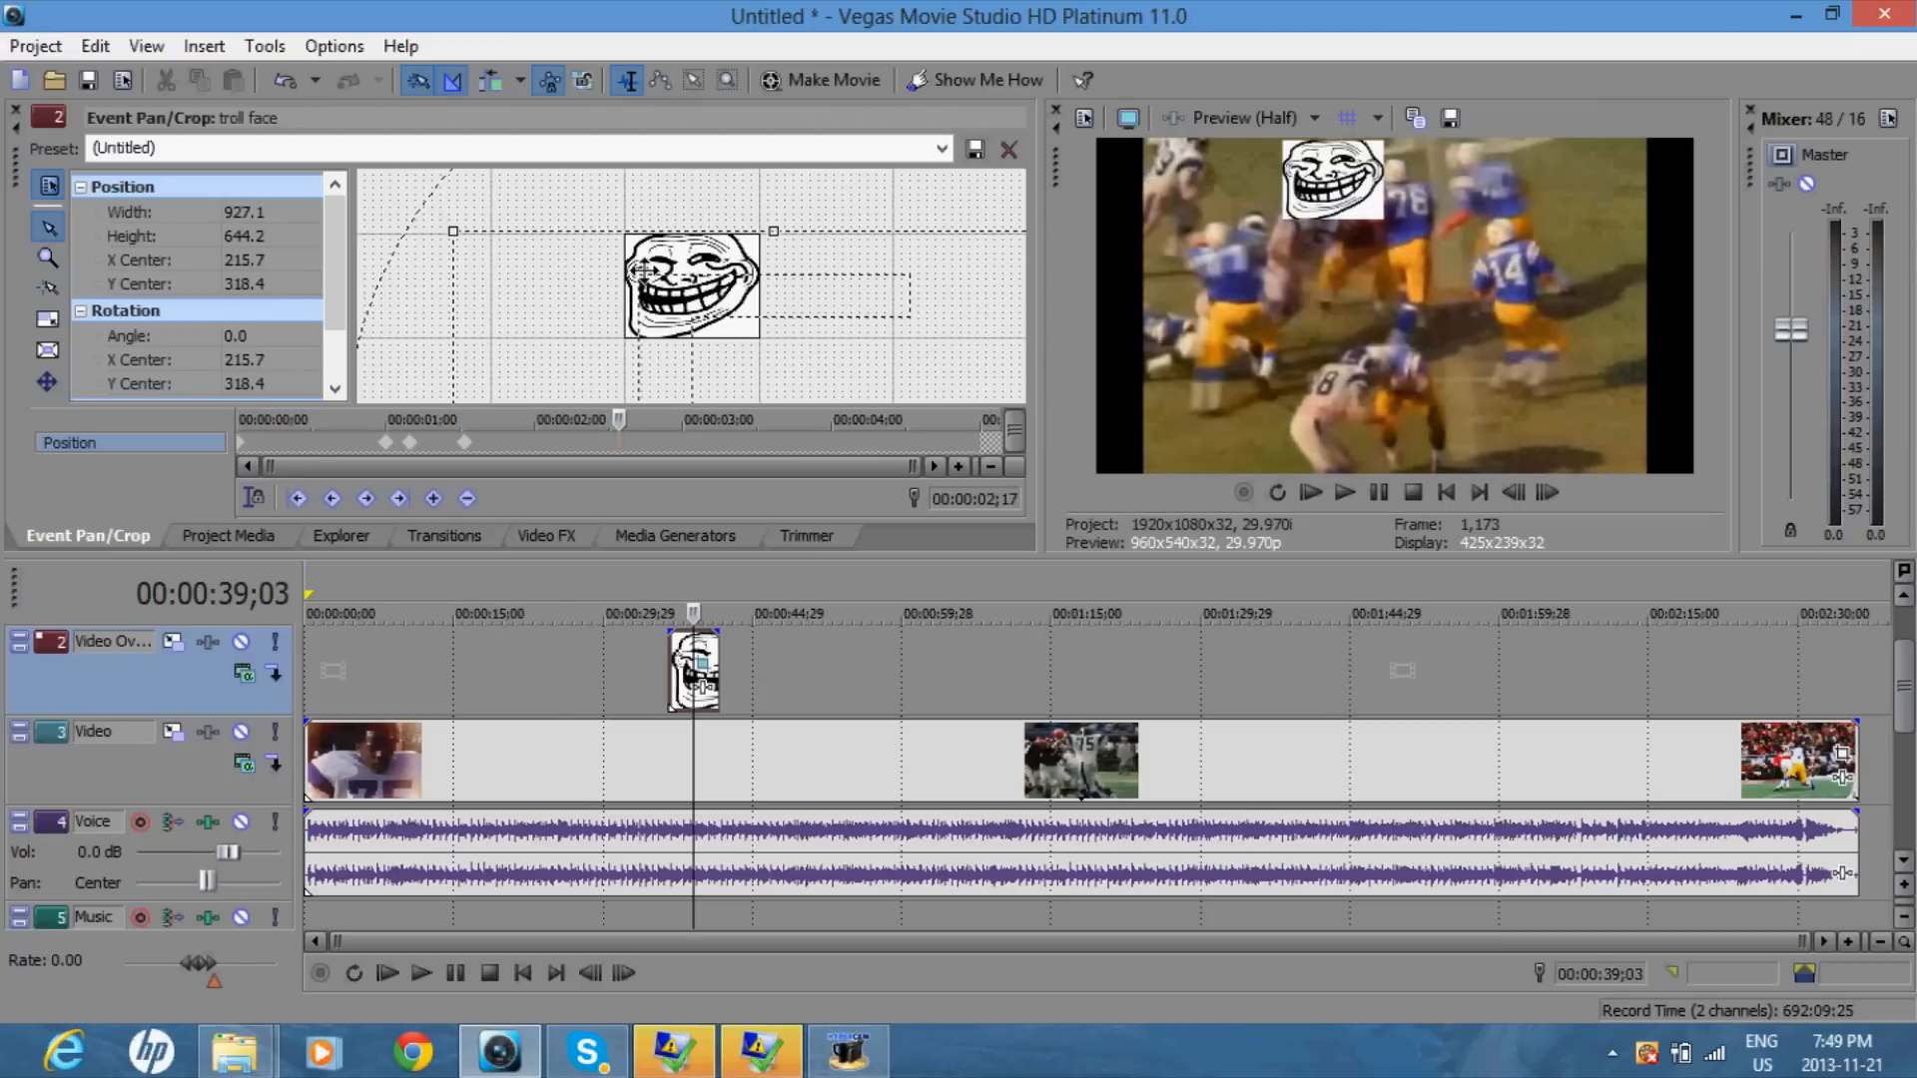
# Step: Keyframe the pan/crop position so the troll face tracks the player moving toward the right
pyautogui.moveTo(692, 286); pyautogui.dragTo(681, 270)
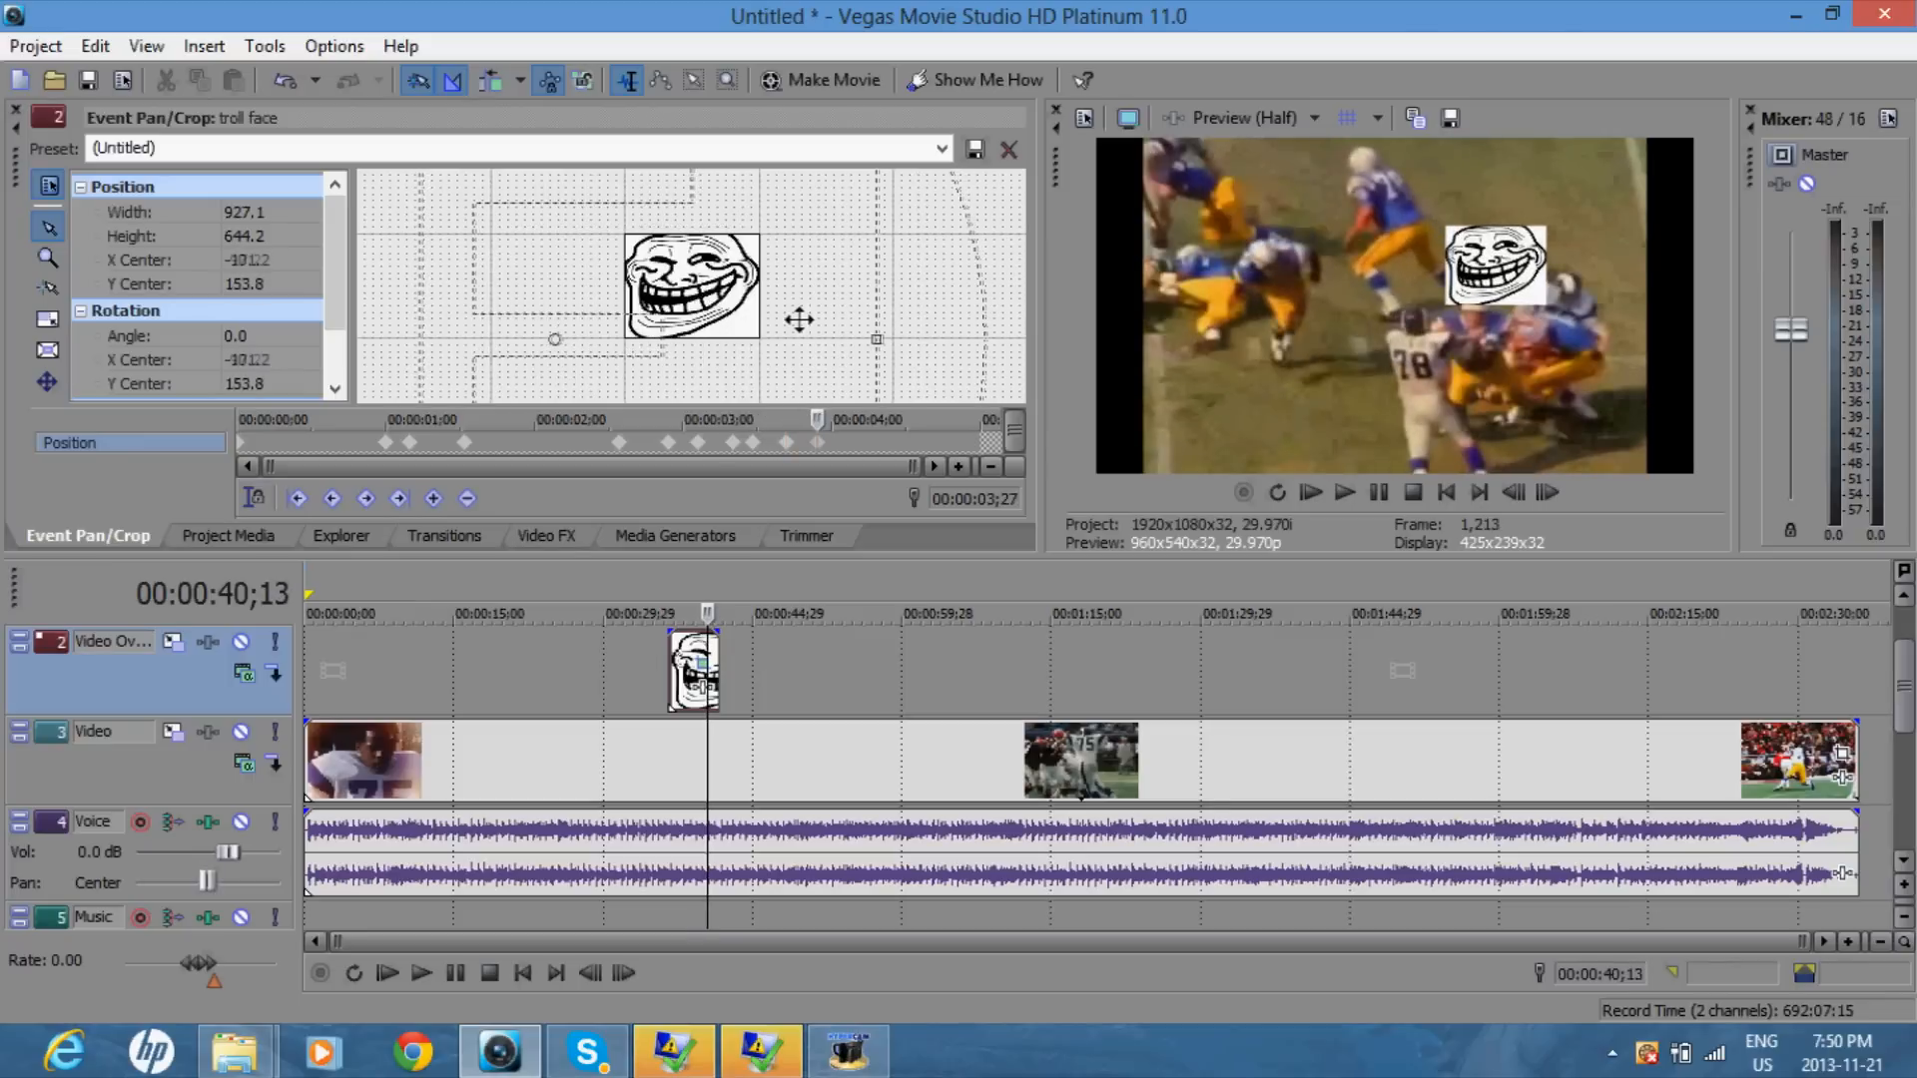
pyautogui.moveTo(799, 319); pyautogui.dragTo(819, 323)
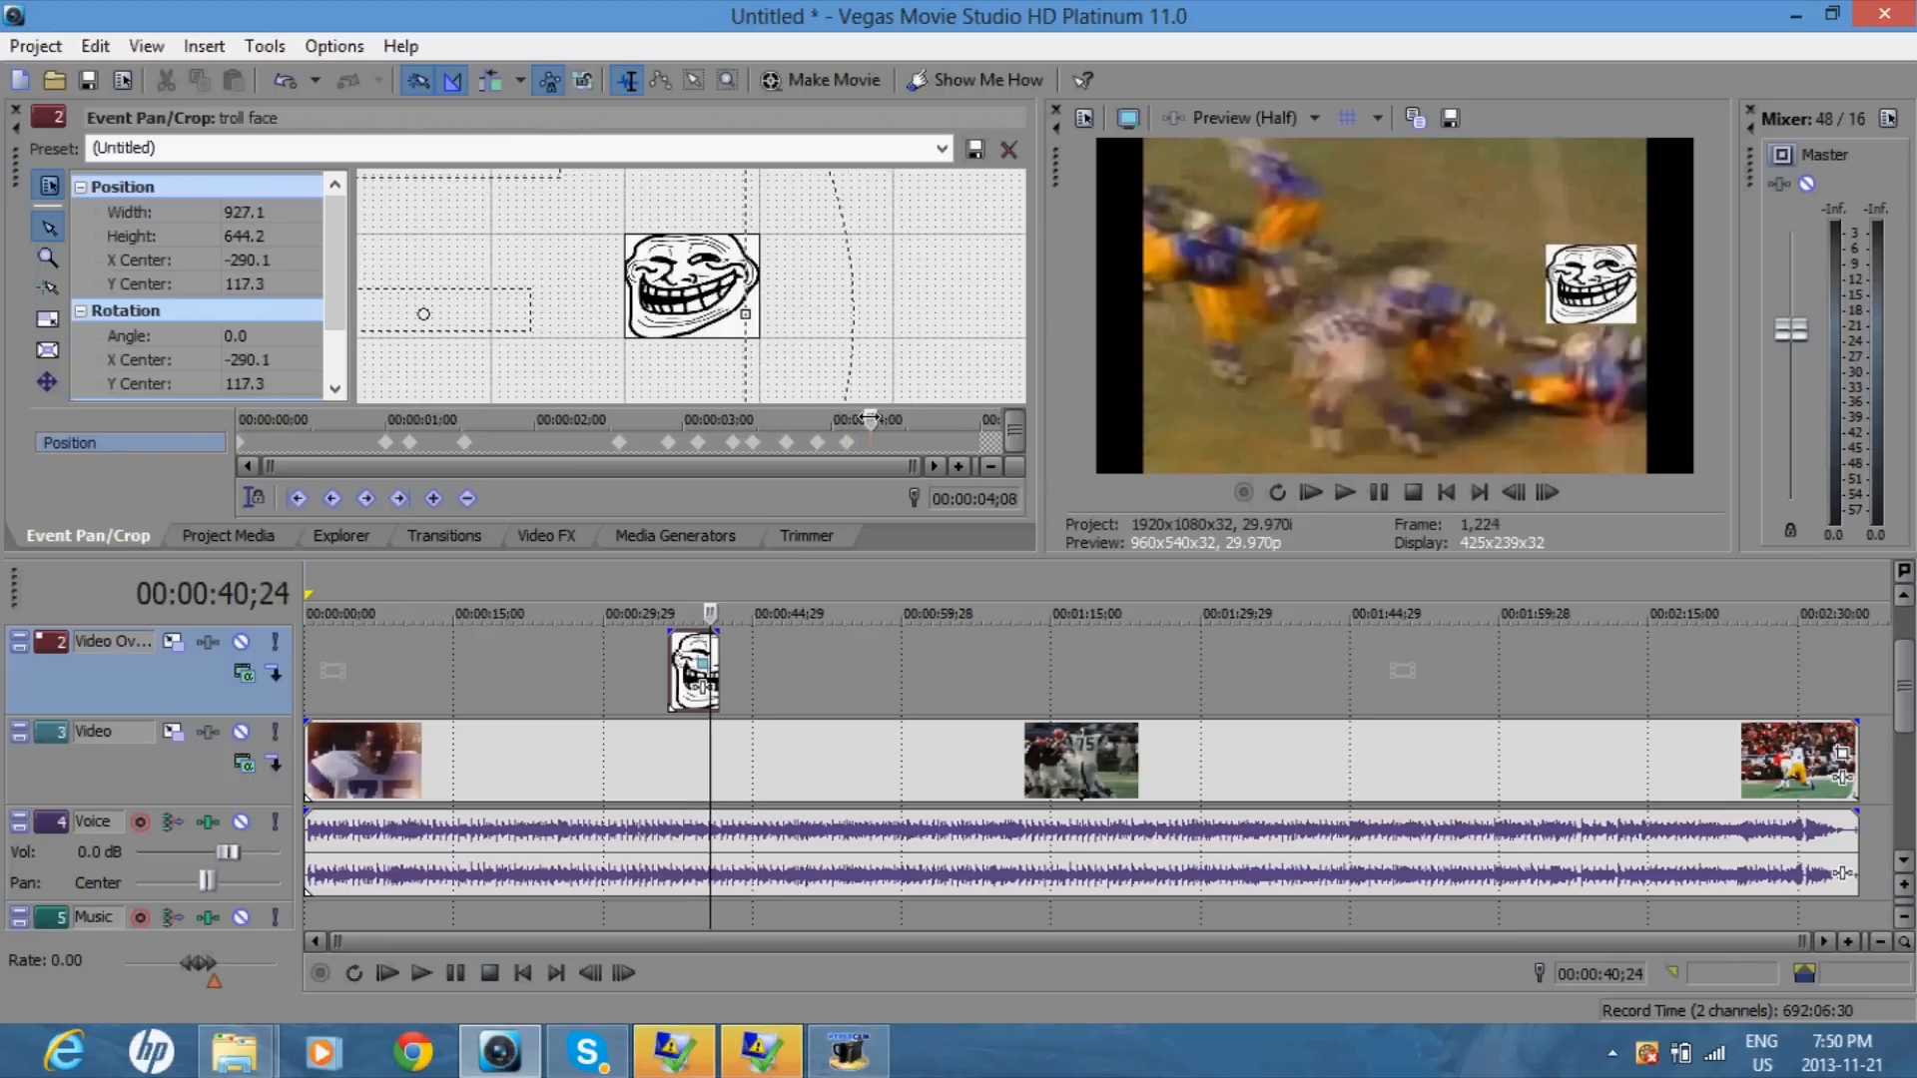
pyautogui.moveTo(745, 314); pyautogui.dragTo(715, 305)
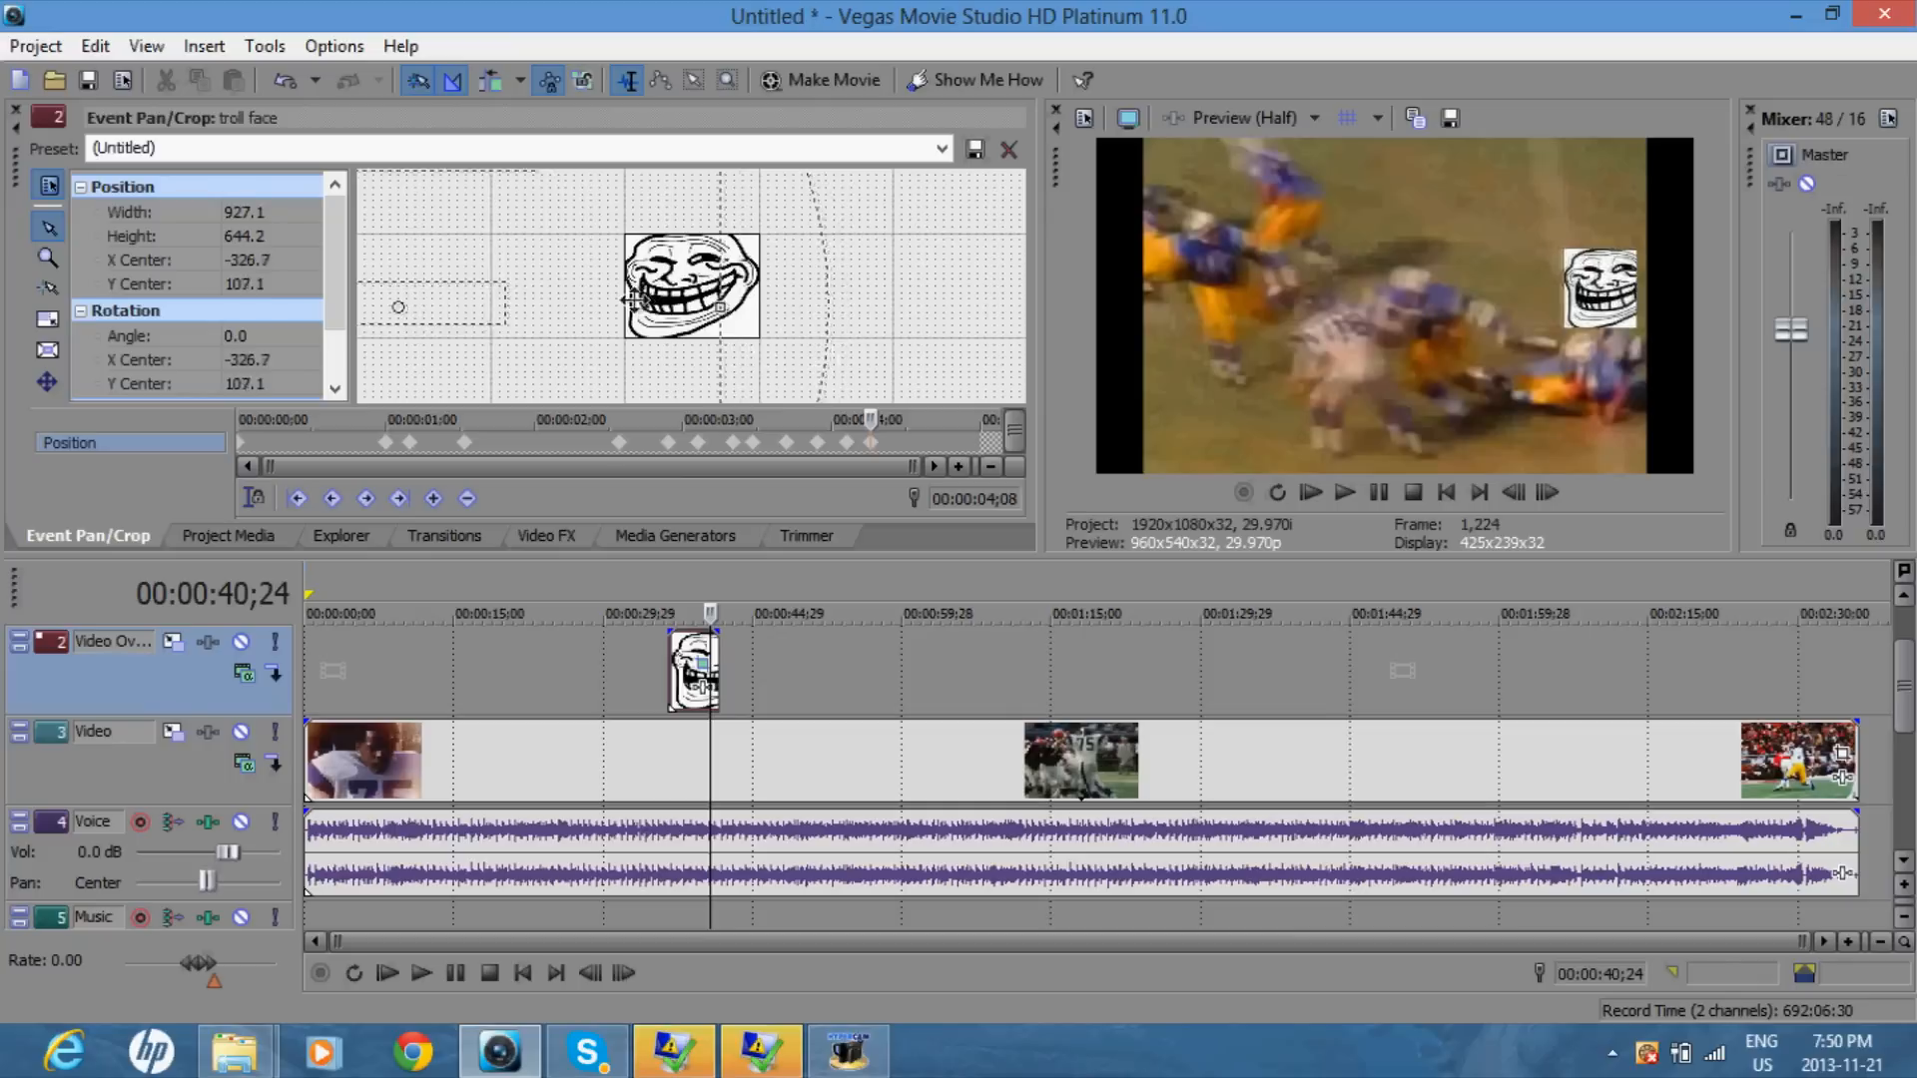
pyautogui.moveTo(691, 306); pyautogui.dragTo(691, 258)
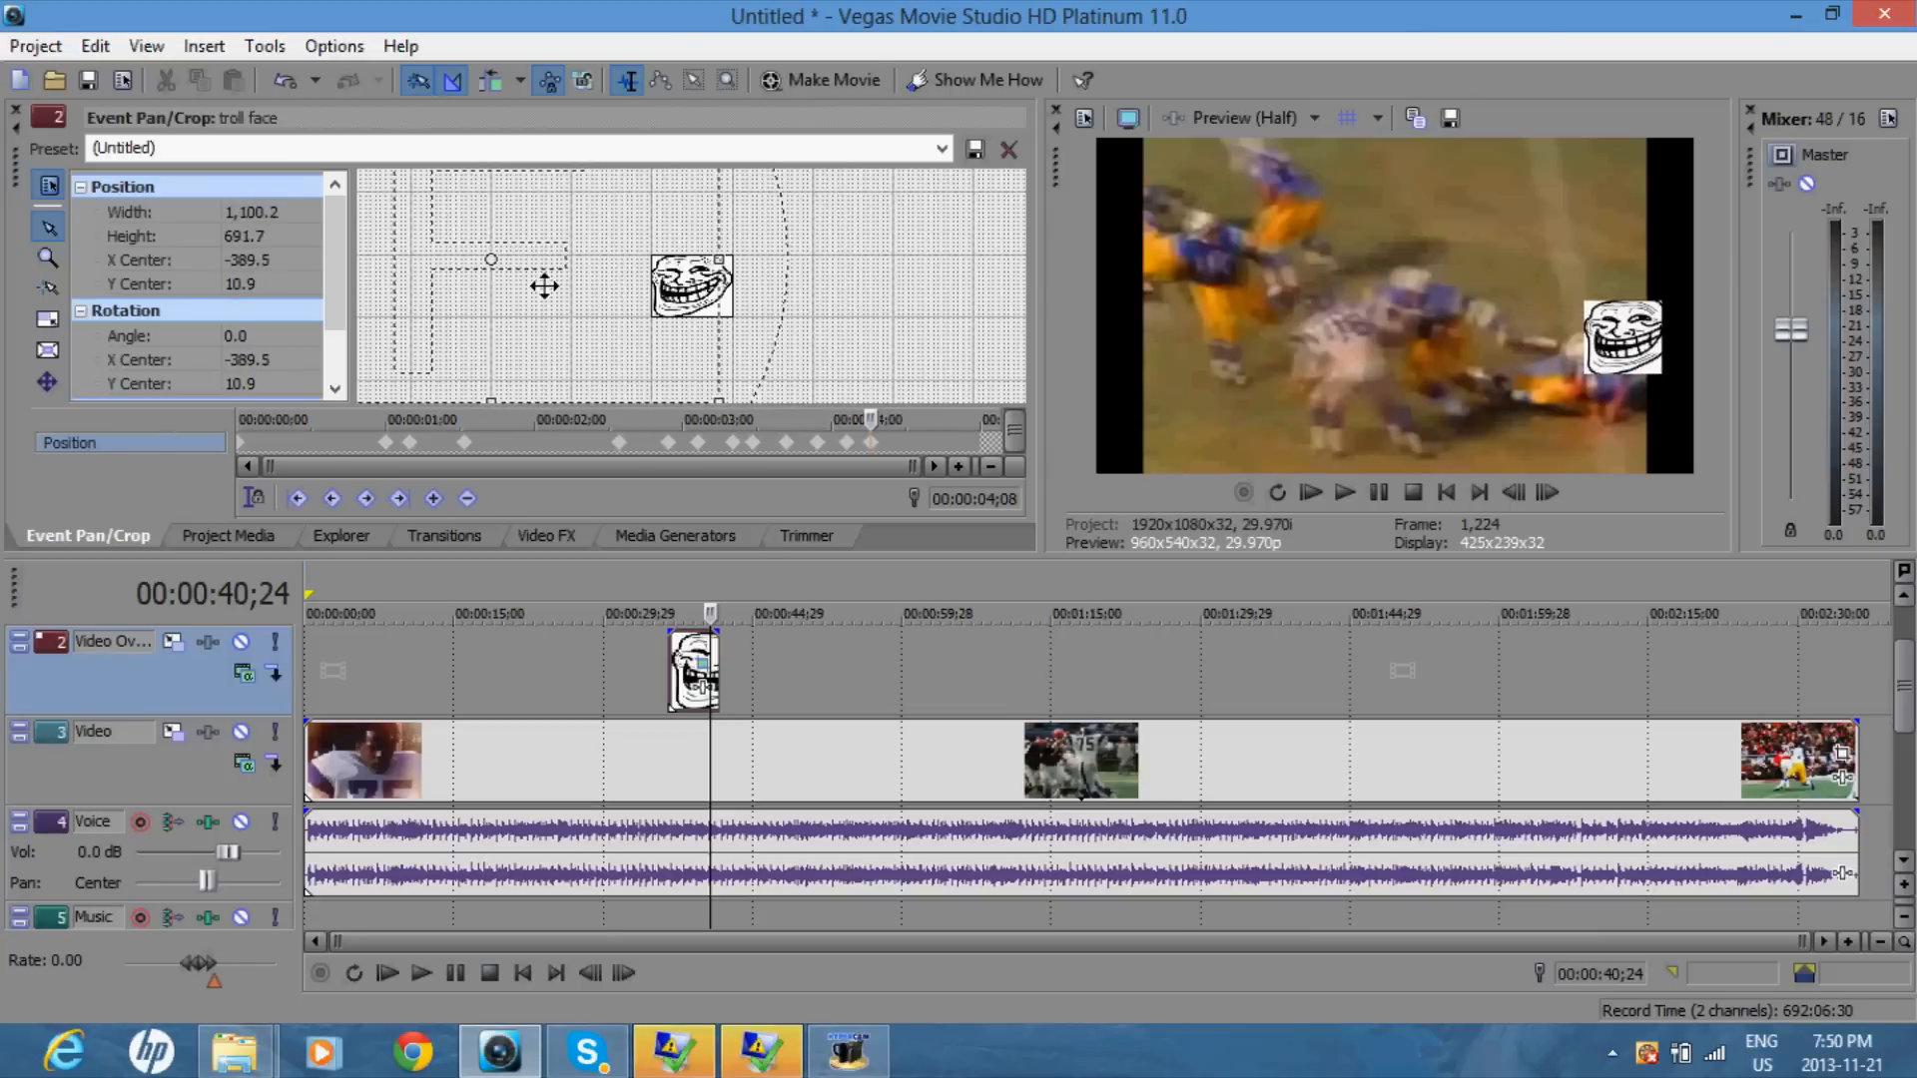
# Step: Resize the final keyframe's frame box so the smaller face covers the player near the right edge
pyautogui.moveTo(489, 286); pyautogui.dragTo(675, 356)
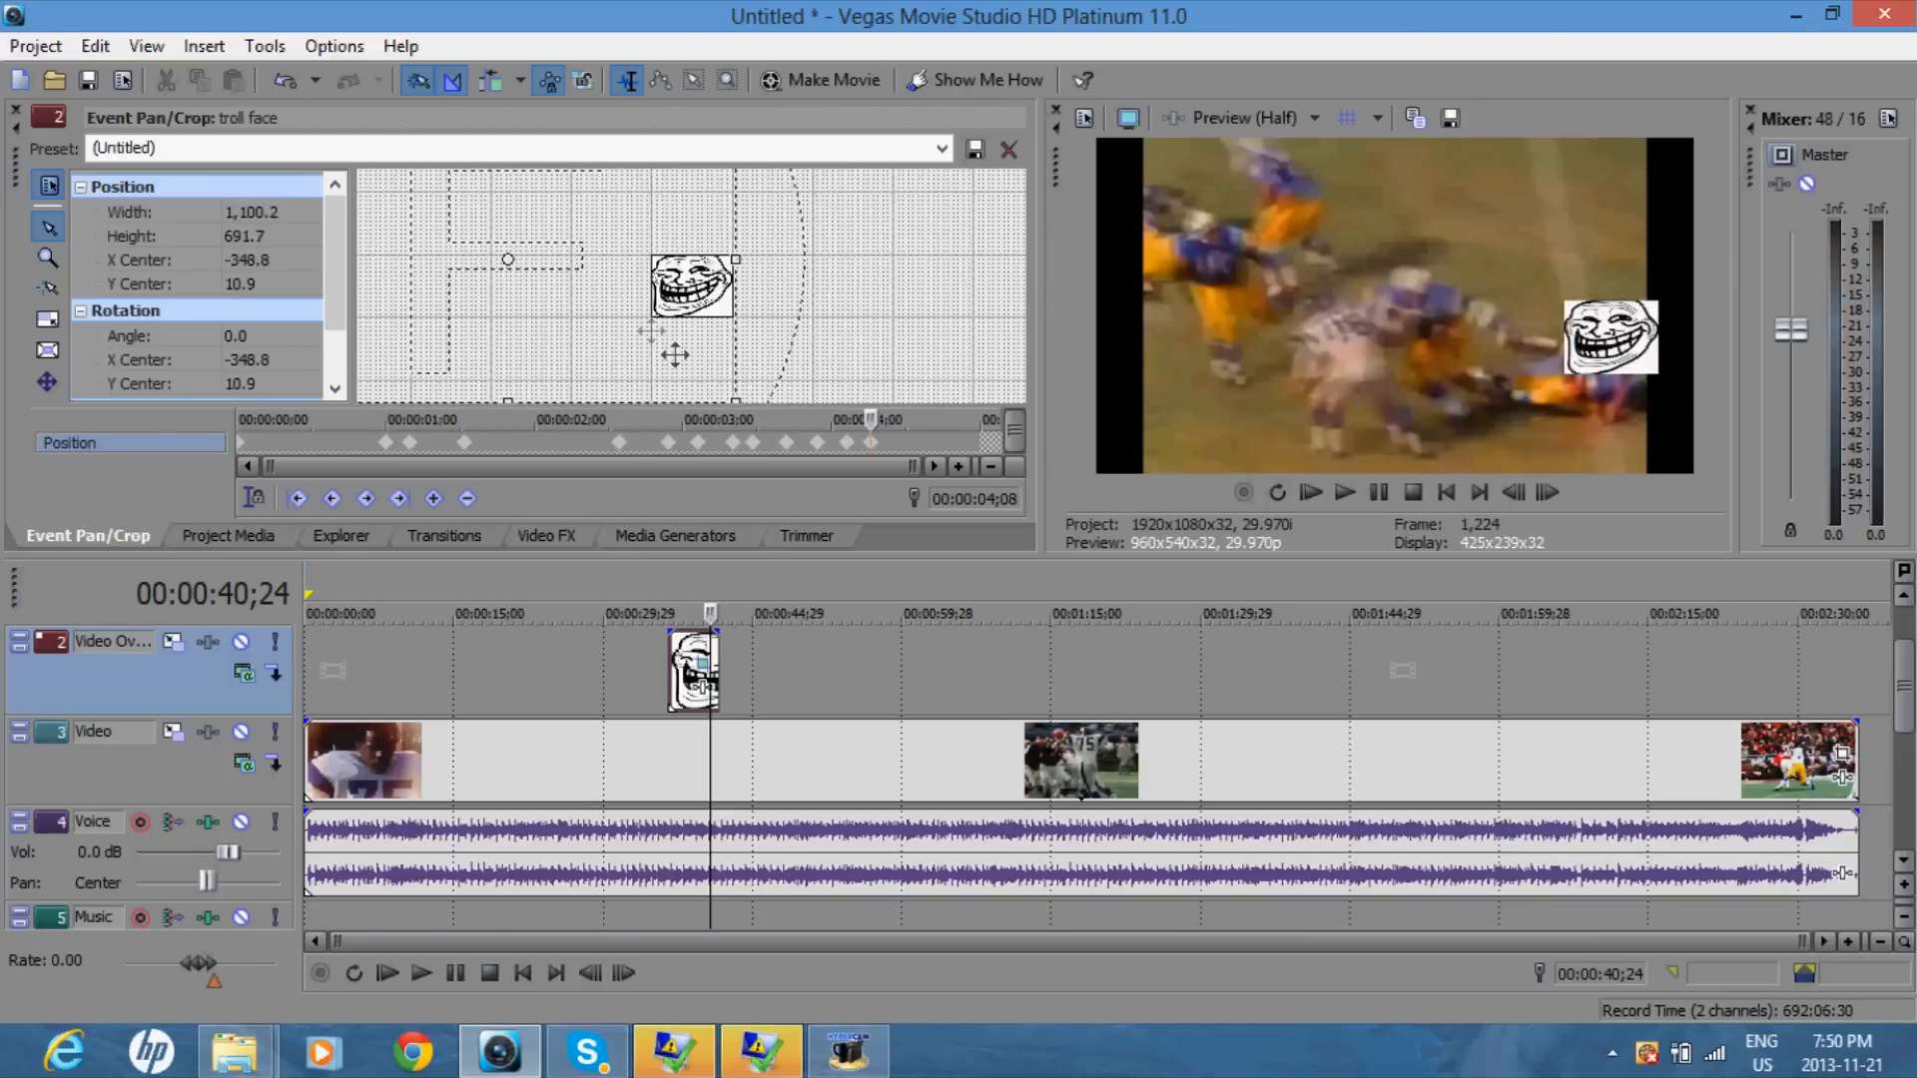